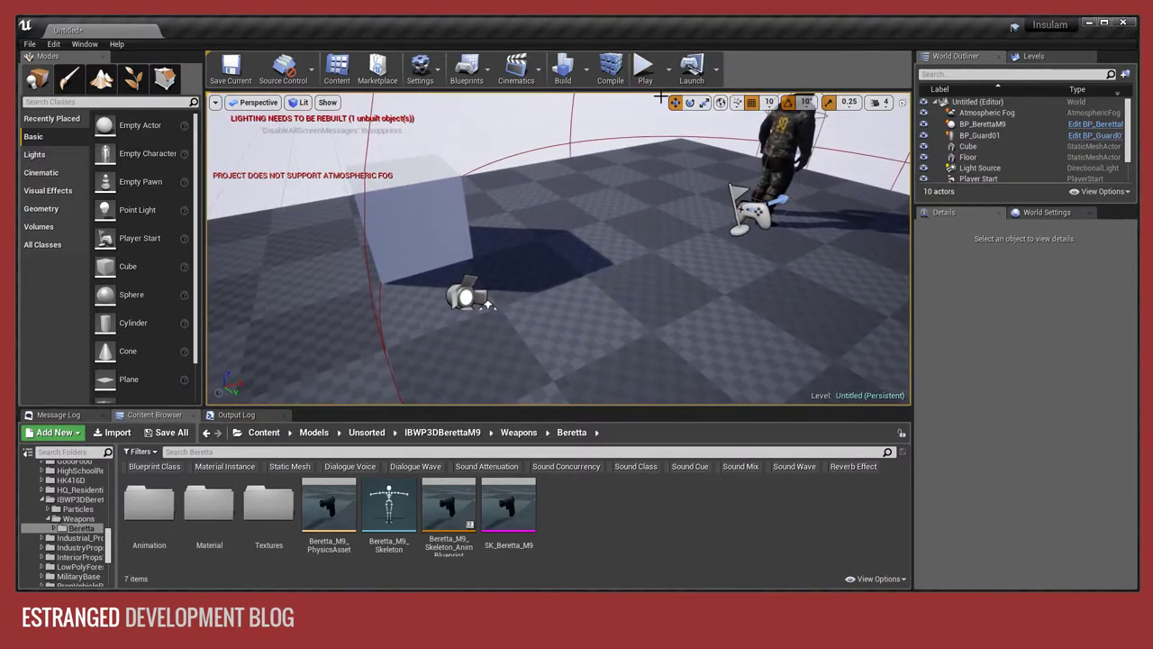
Play the level, set BP_Guard01's Equipped Weapon to BP_BerettaM9, then play-test again.
click(644, 65)
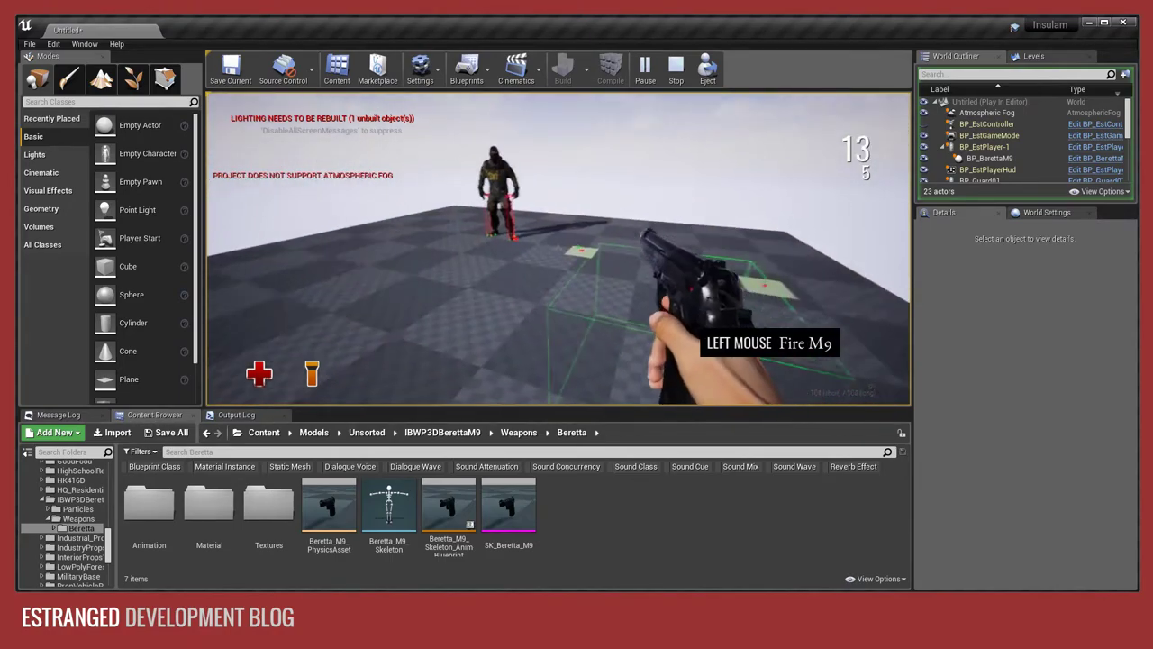
click(672, 67)
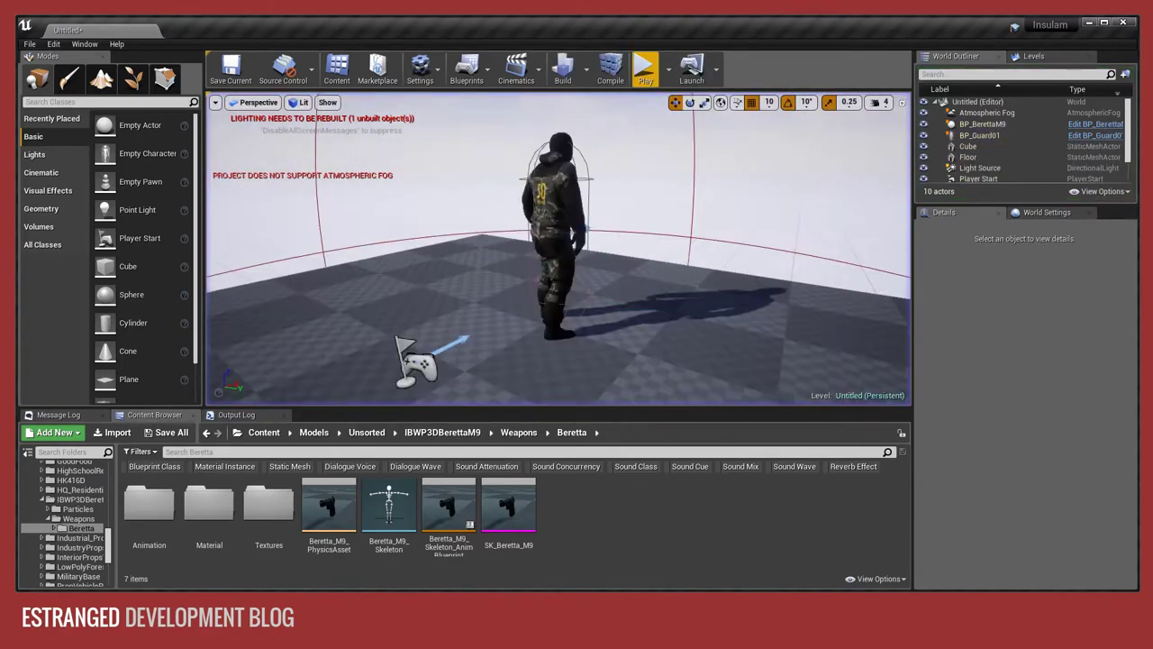
click(980, 135)
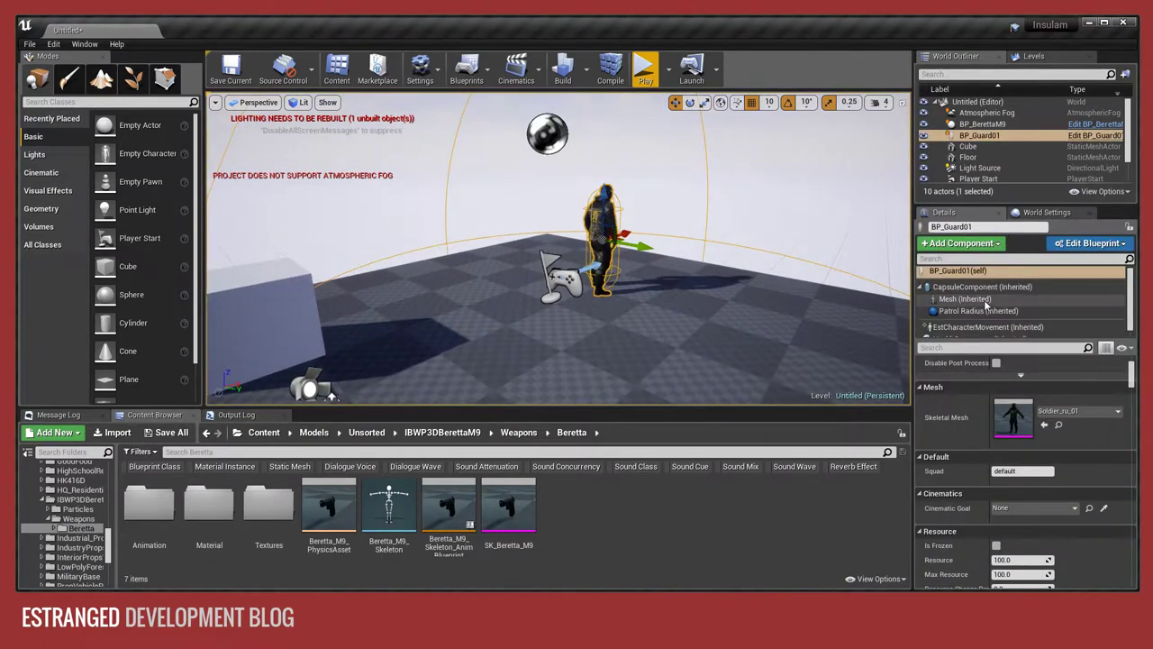
text(wea)
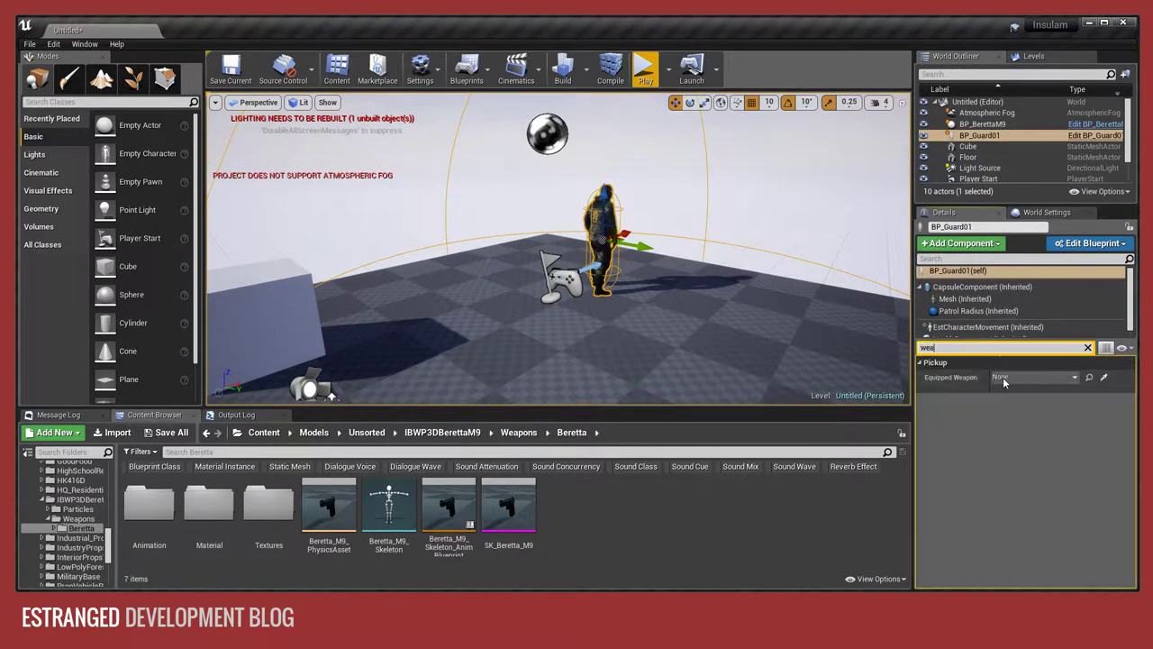
click(1034, 377)
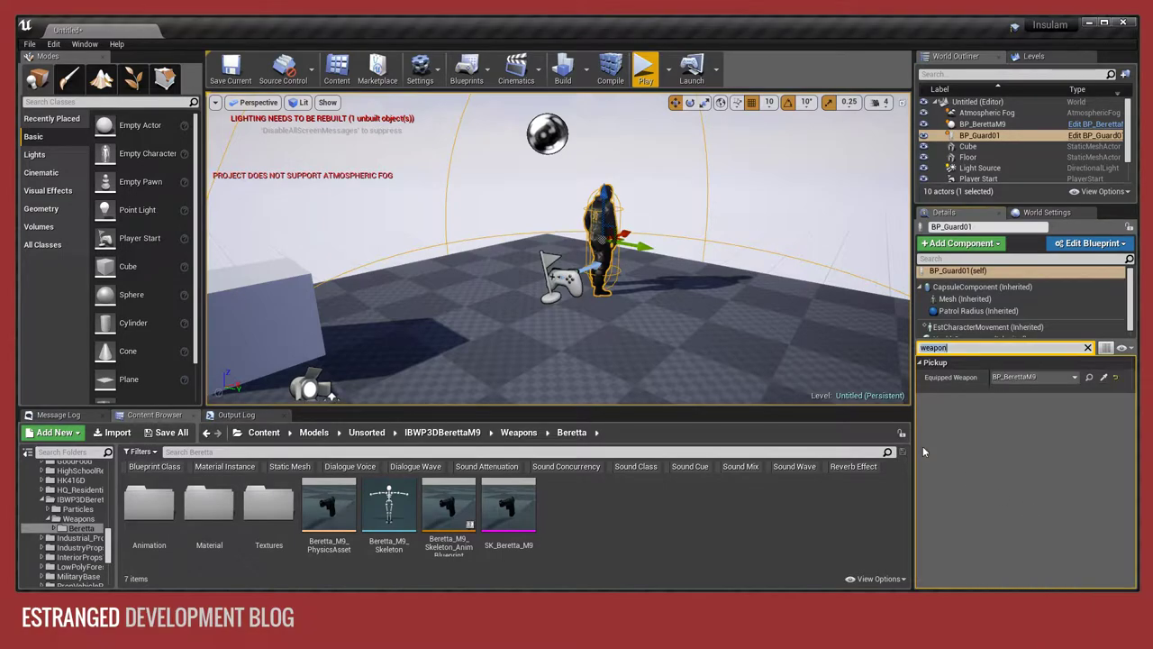
click(641, 68)
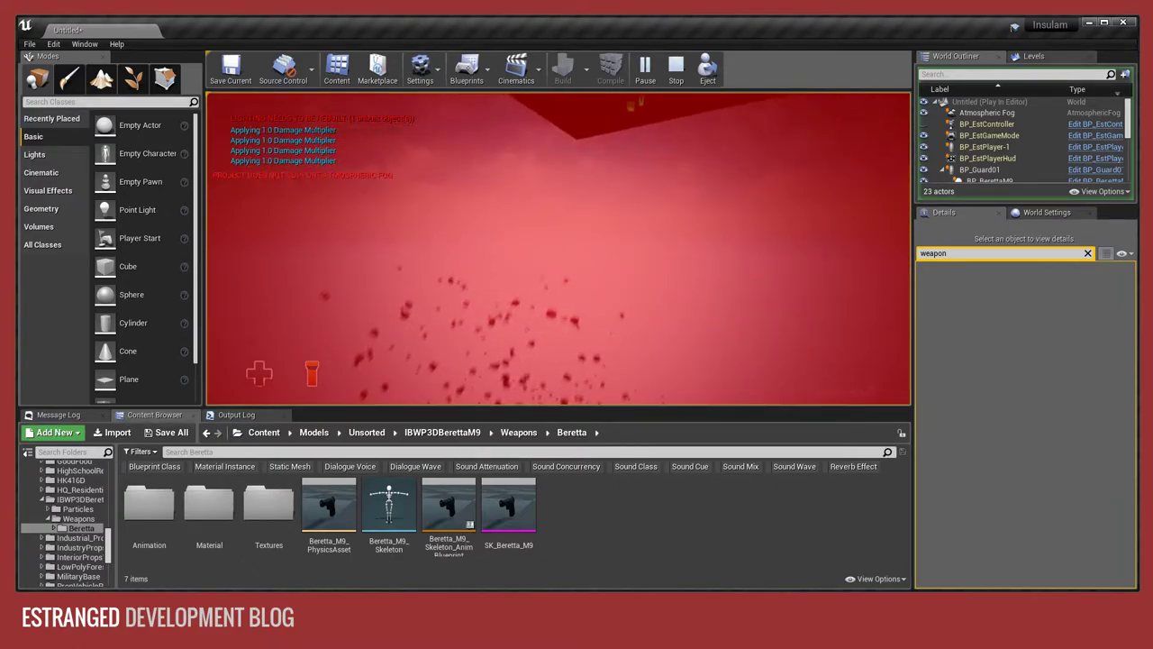
click(675, 67)
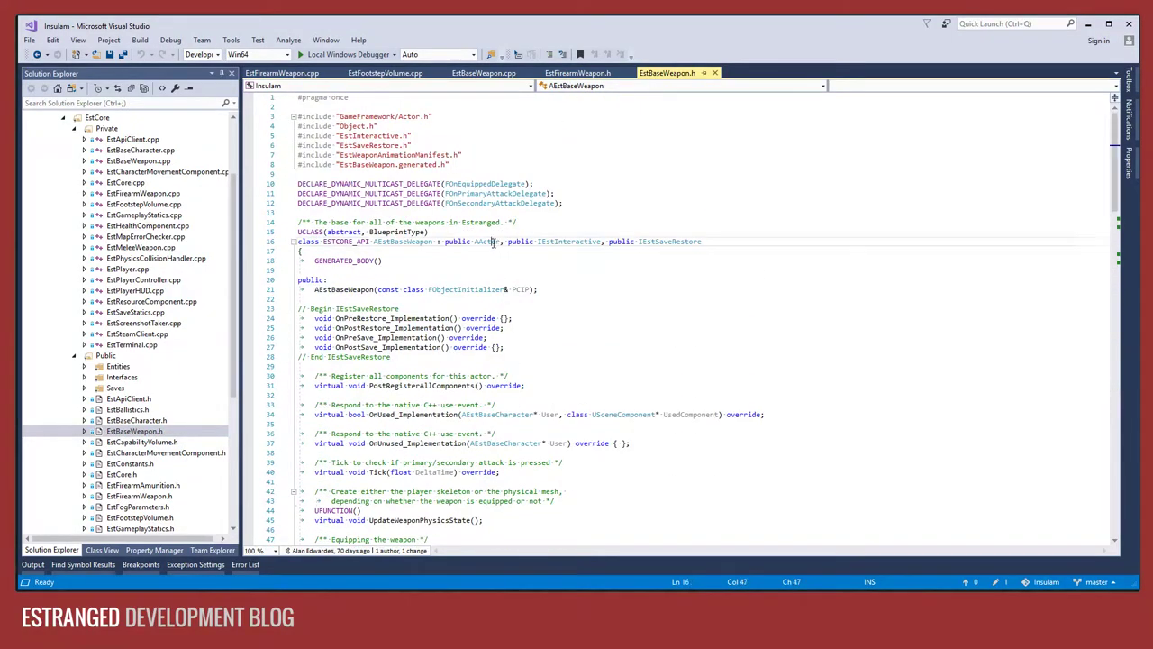
double_click(571, 240)
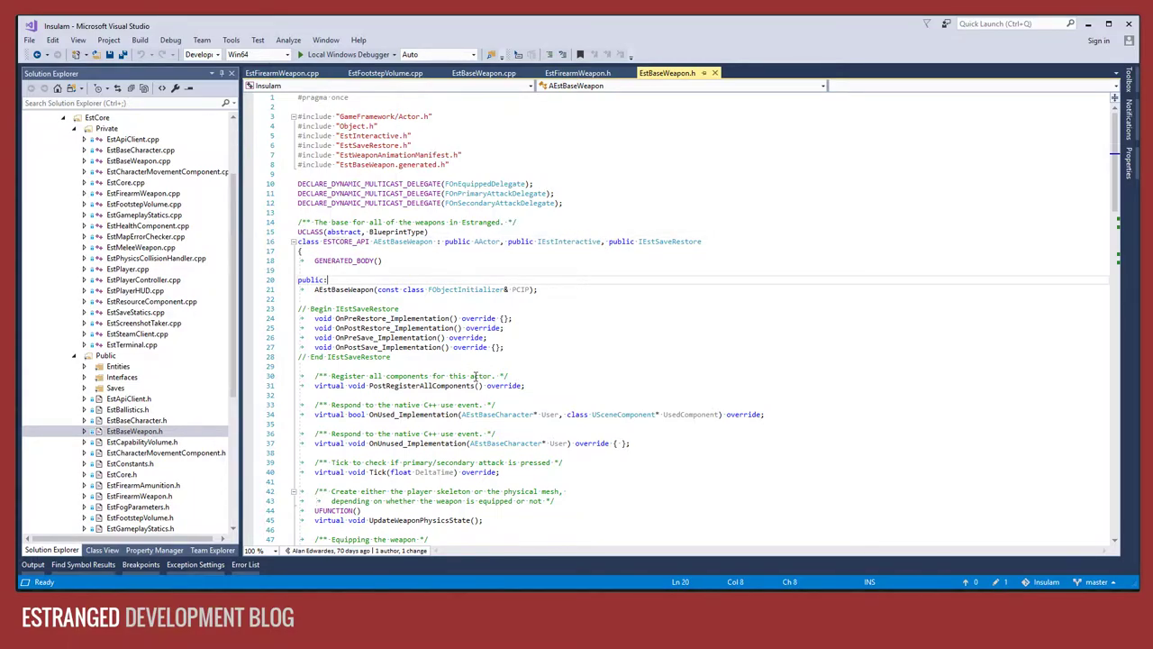
double_click(405, 242)
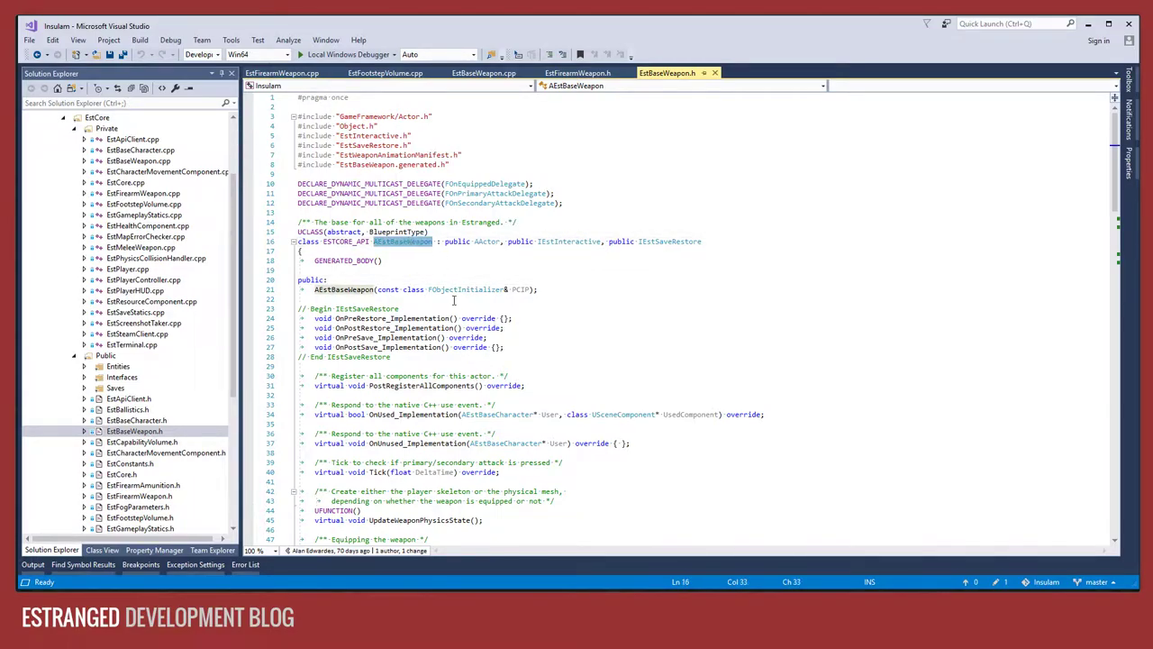
scroll(down, 3)
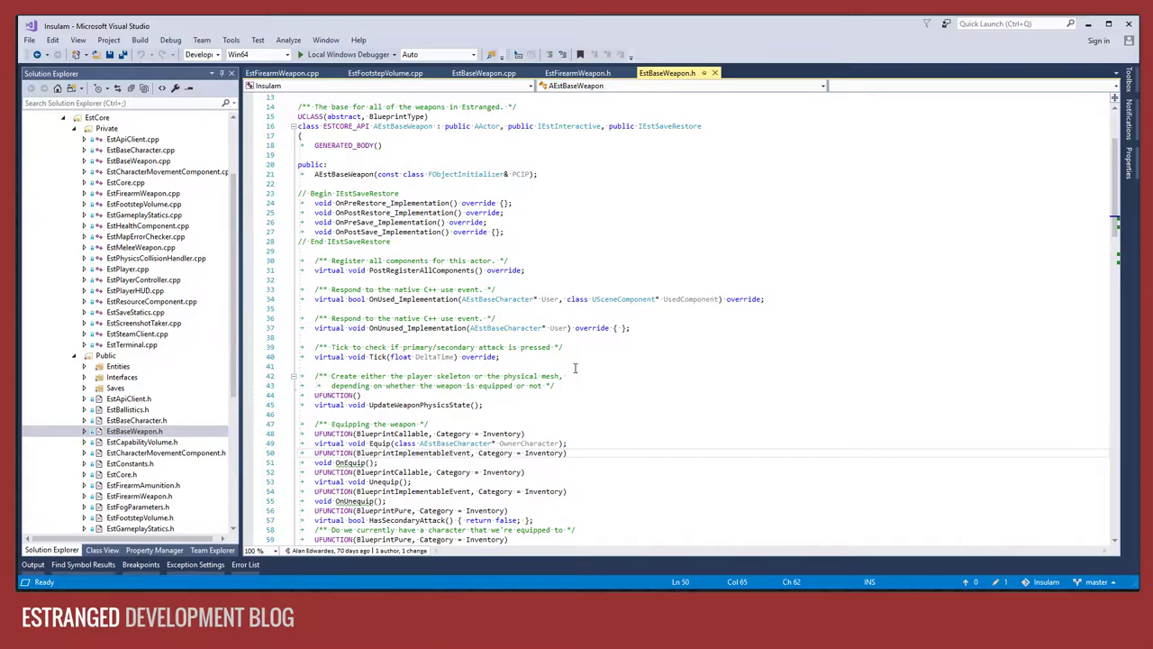
scroll(down, 3)
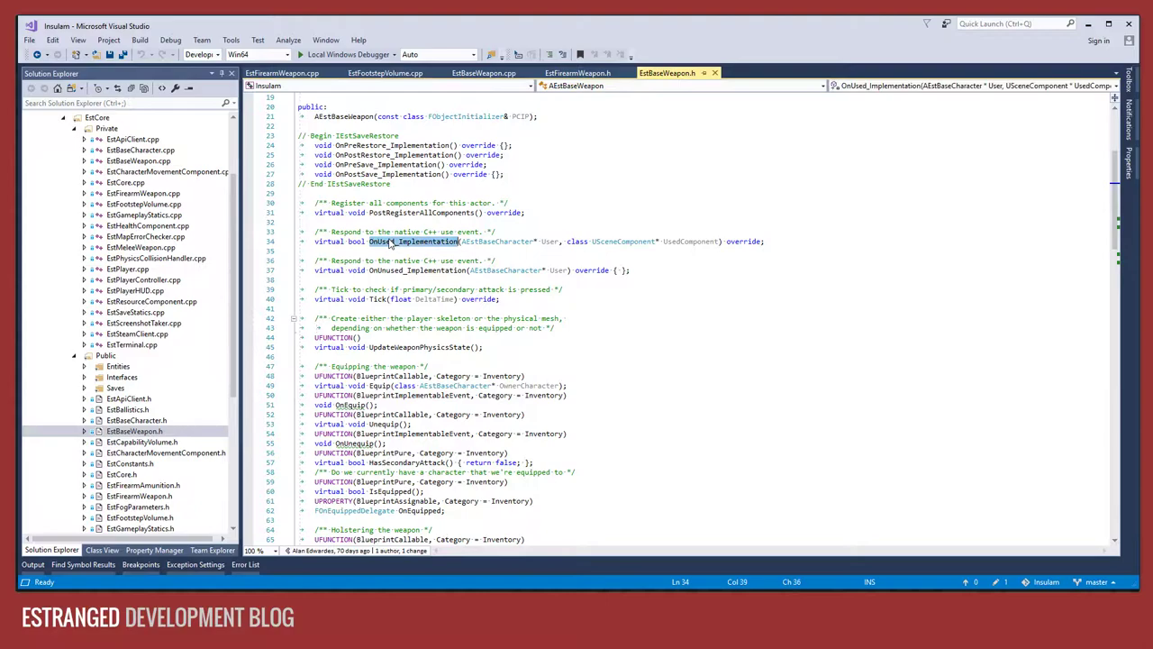
scroll(down, 3)
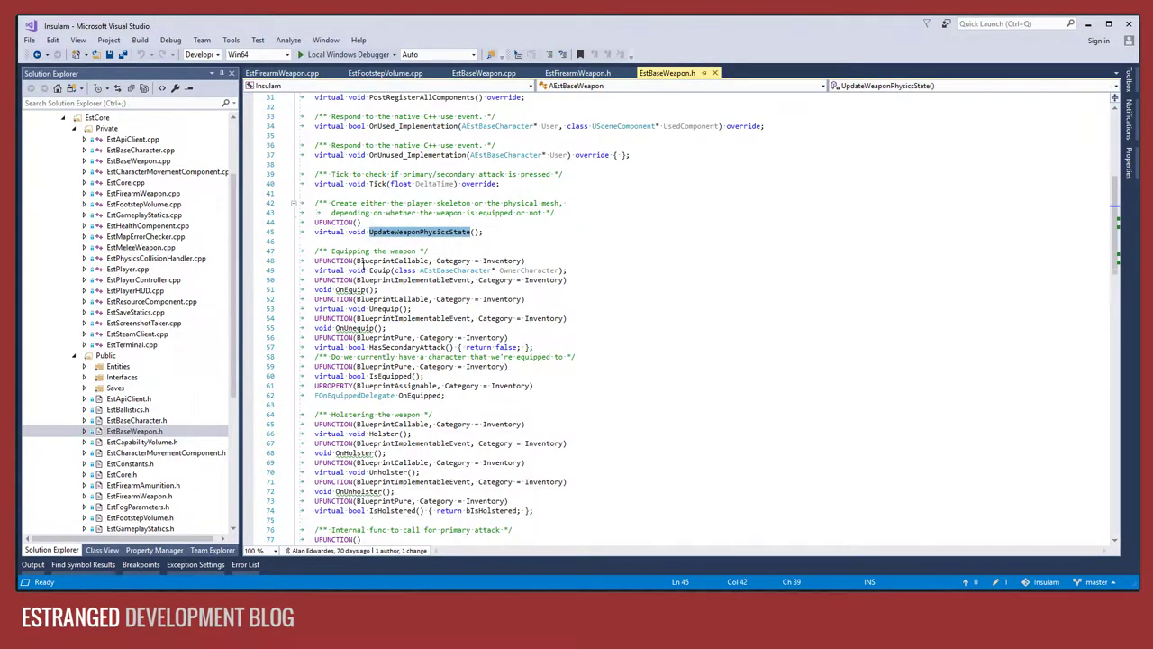
scroll(down, 3)
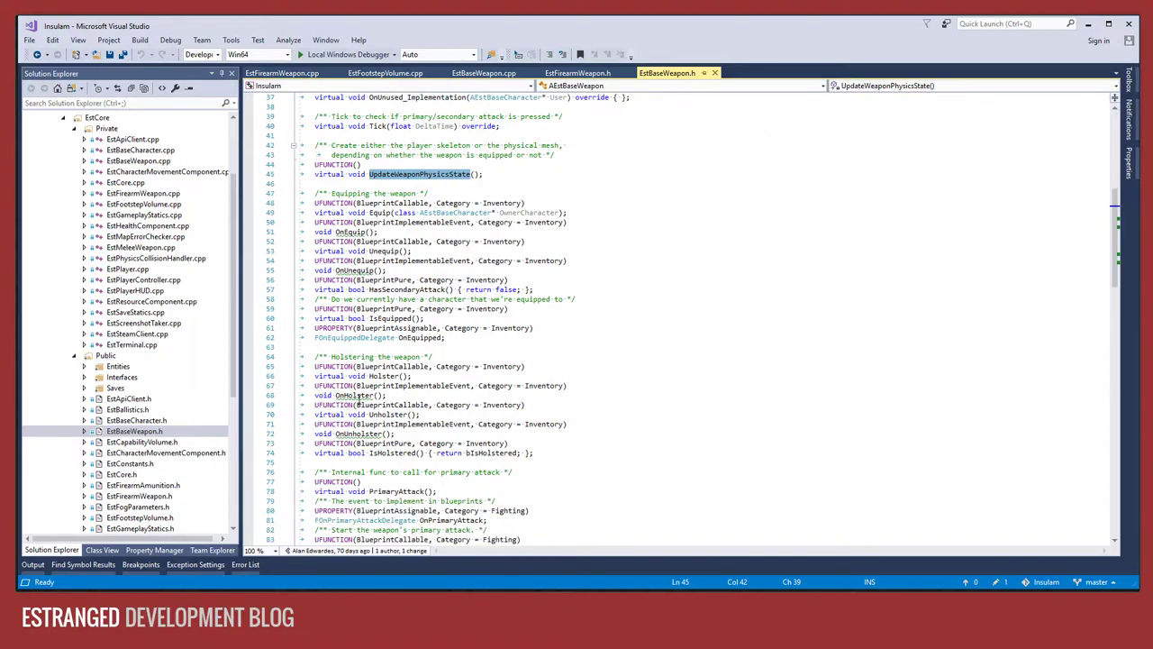
scroll(down, 3)
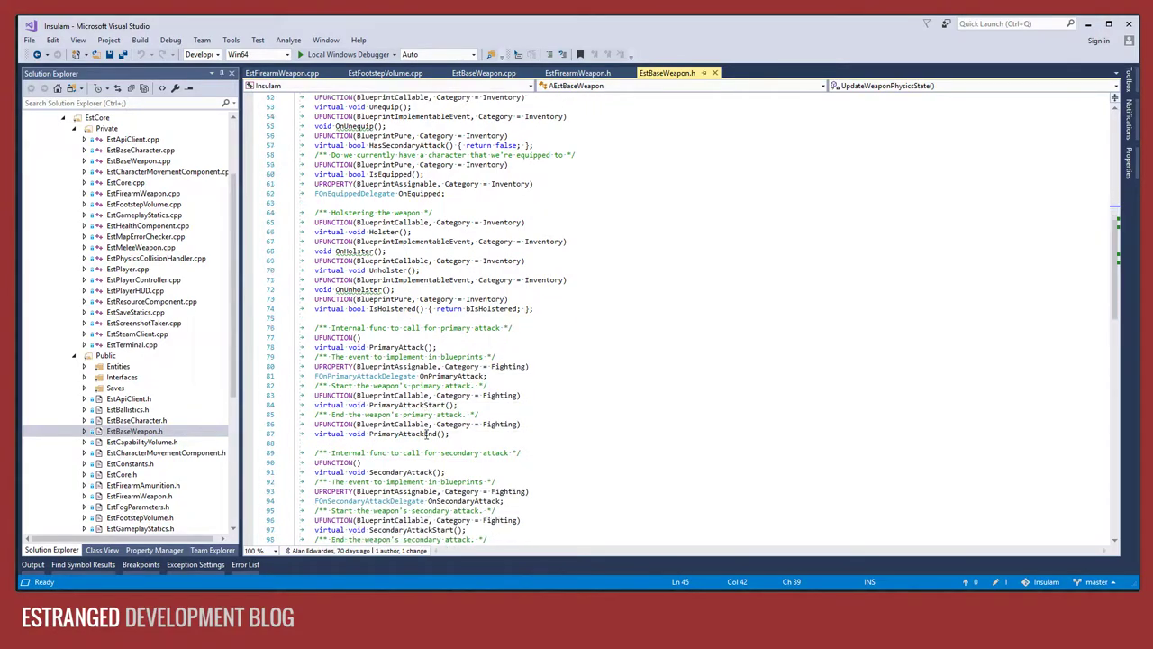
scroll(down, 3)
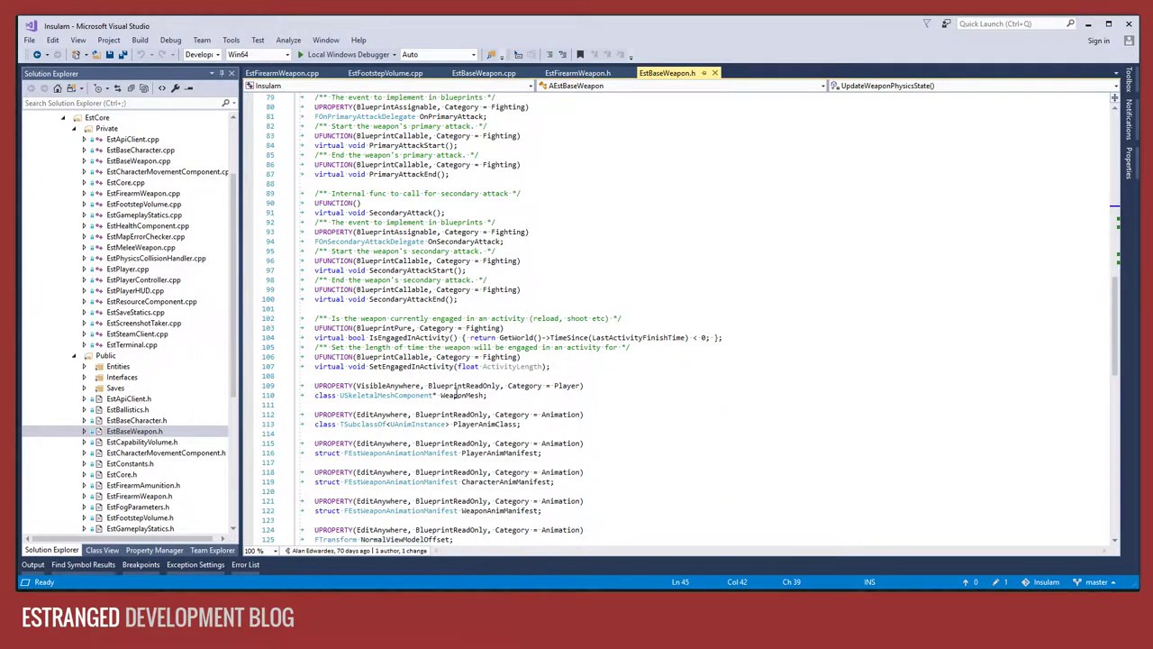
scroll(down, 3)
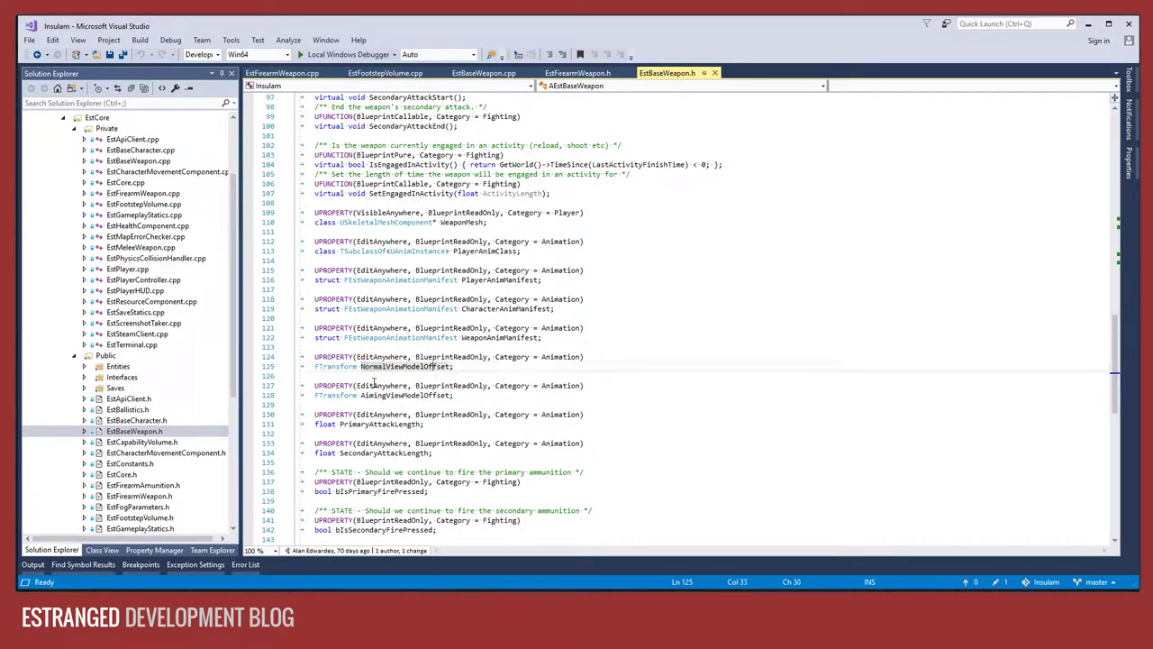
scroll(down, 3)
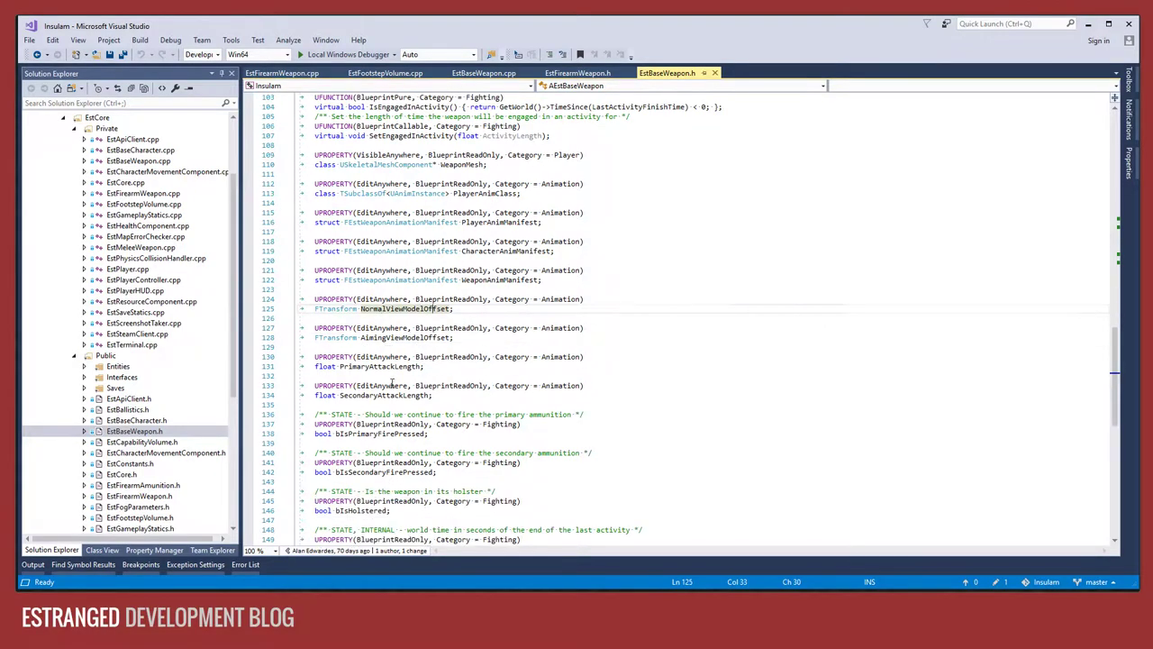
scroll(down, 3)
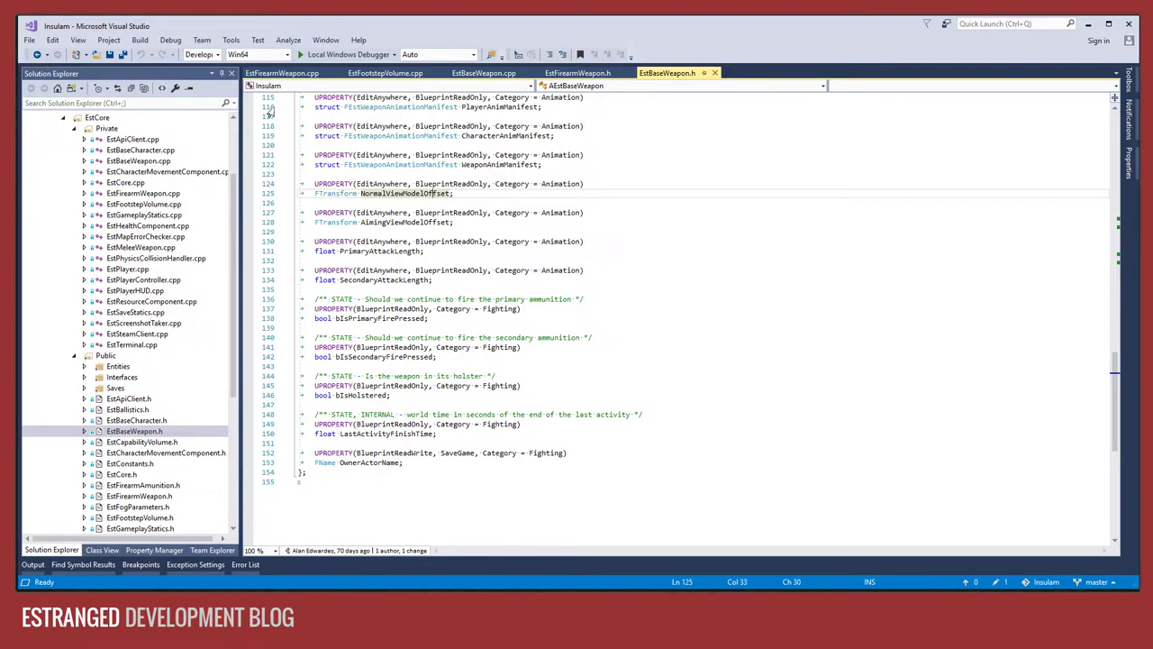
click(484, 73)
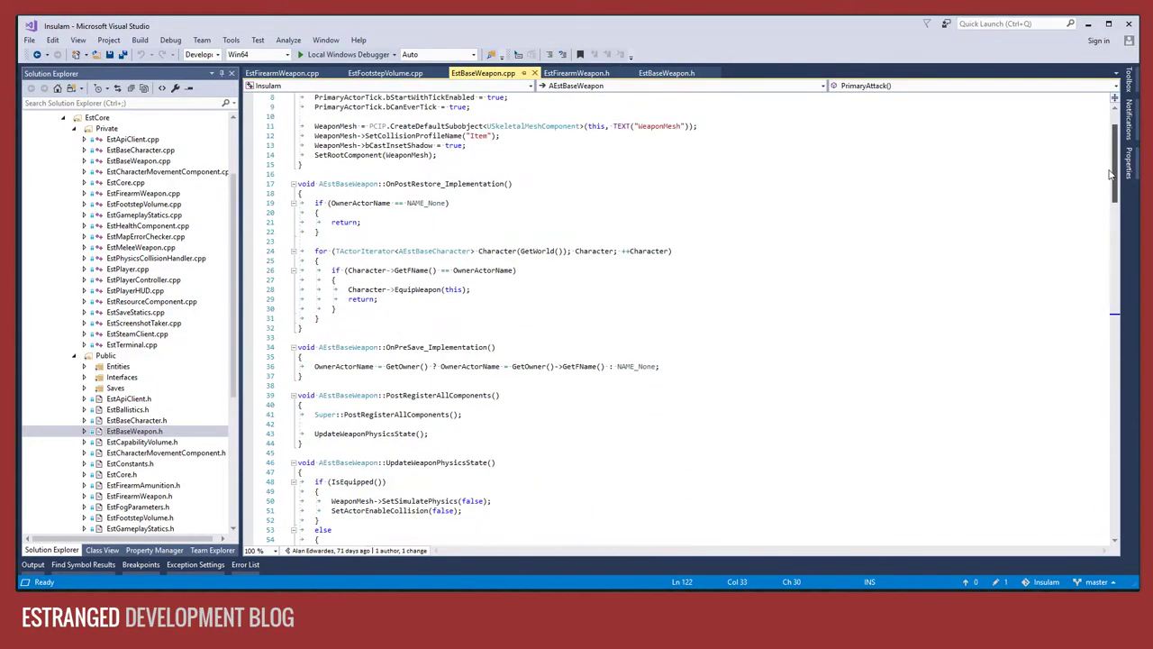
Scroll through EstBaseWeapon.cpp's attack code, highlighting and then deselecting the physics lines.
scroll(up, 3)
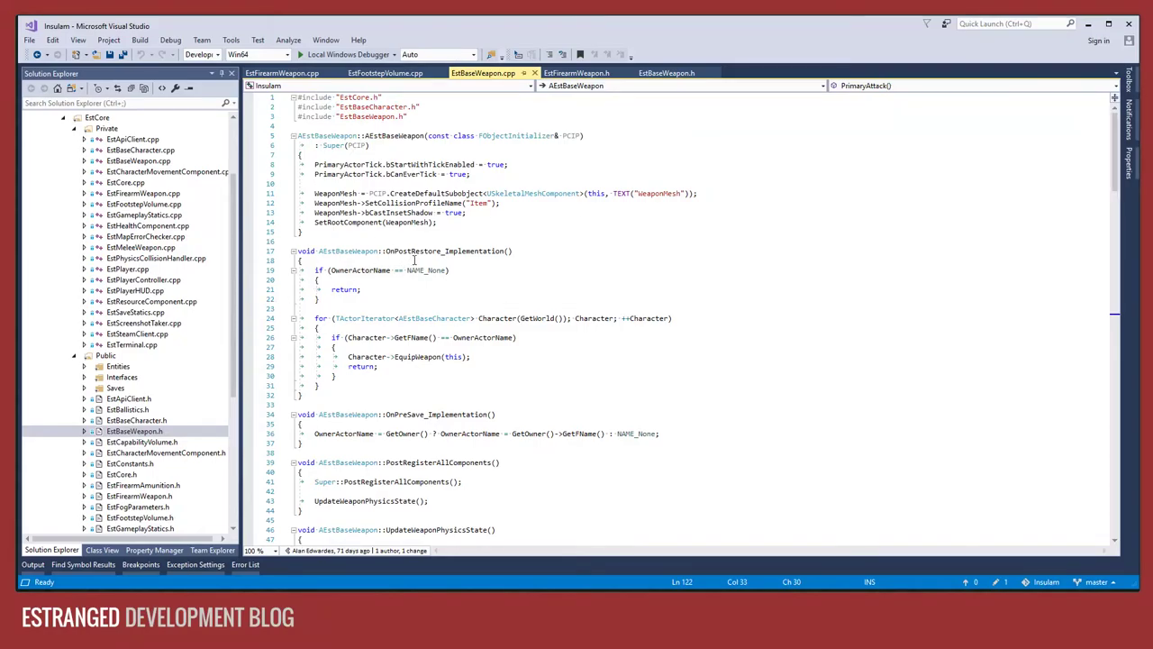
double_click(444, 250)
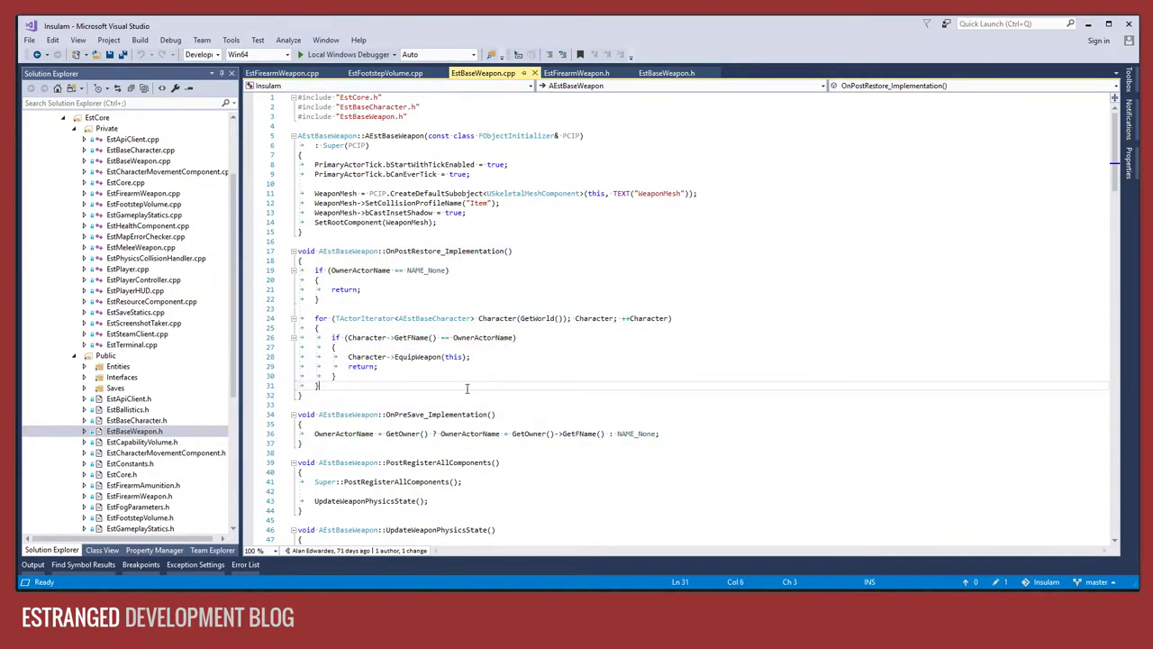
mouse_move(482, 393)
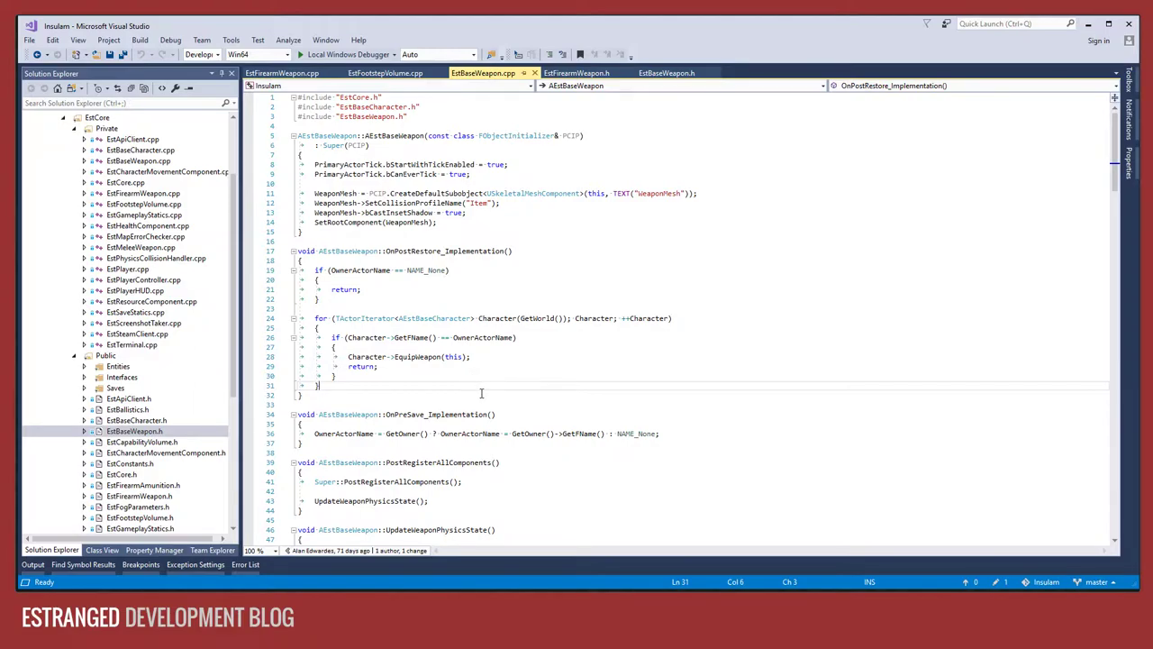
scroll(down, 3)
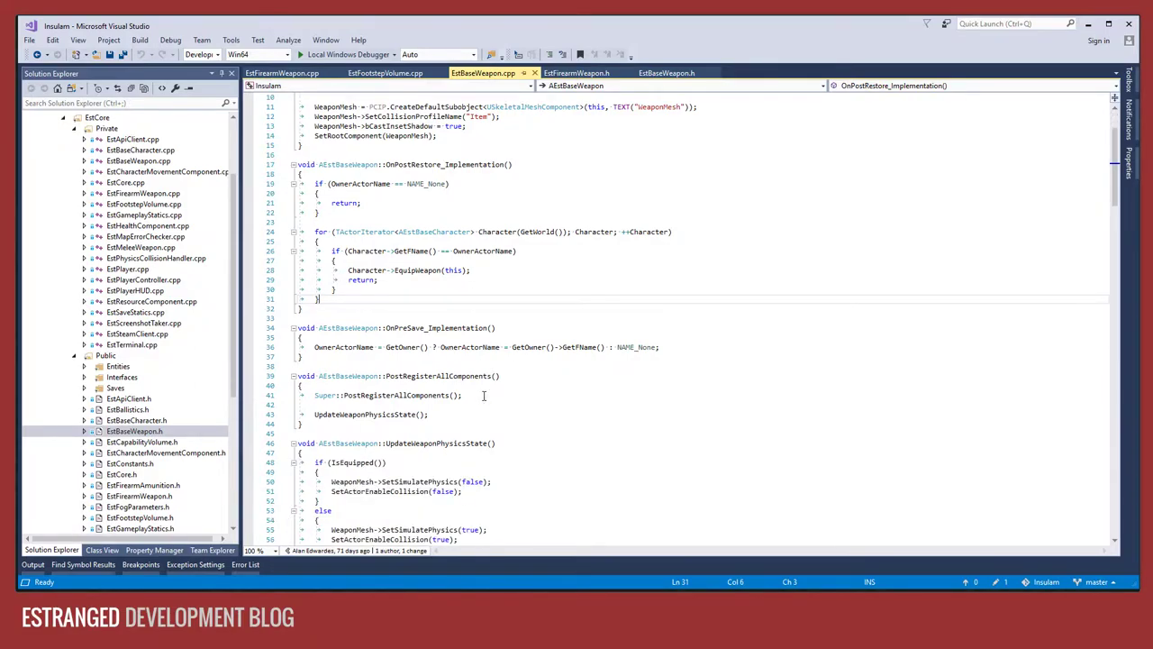
scroll(down, 3)
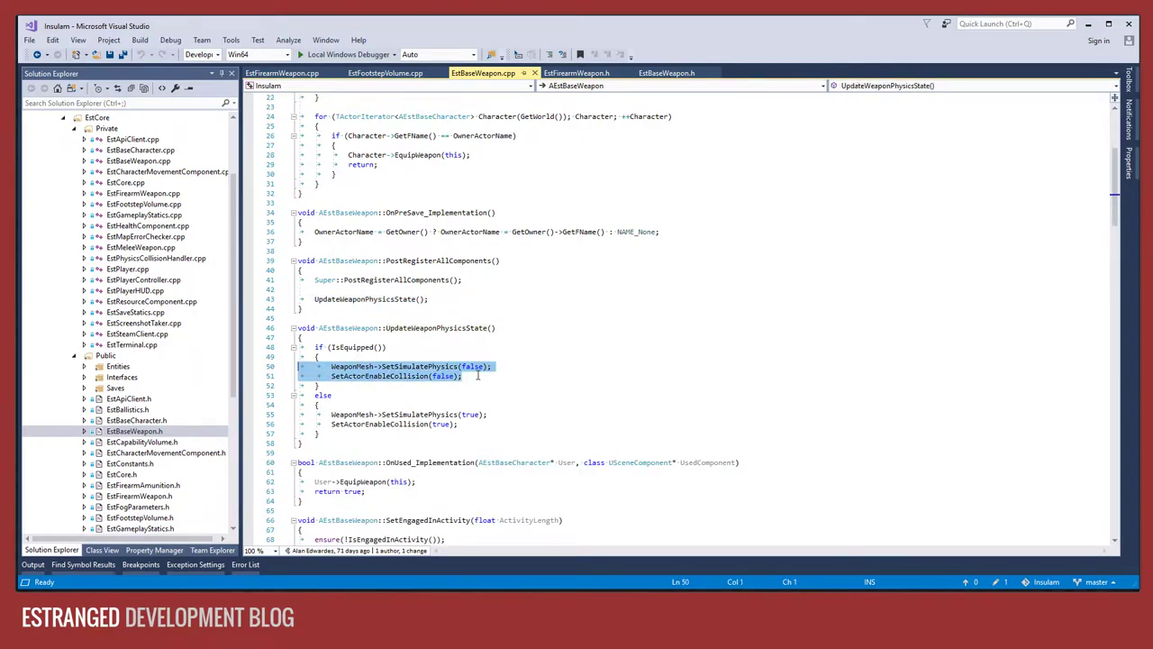
click(499, 375)
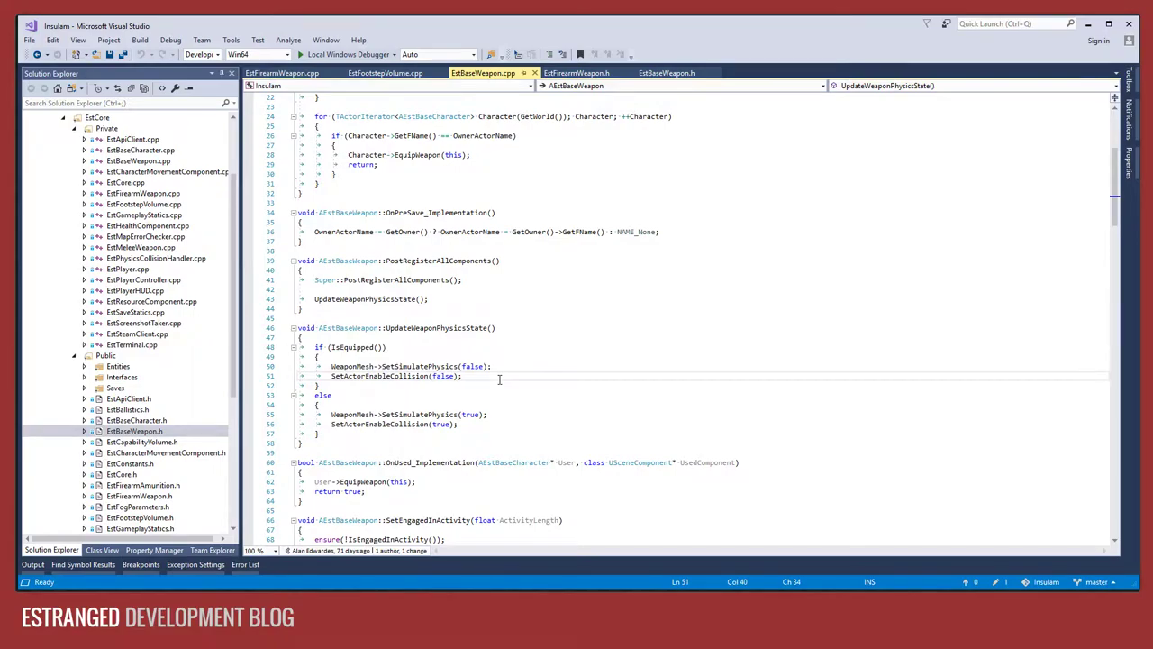
scroll(down, 3)
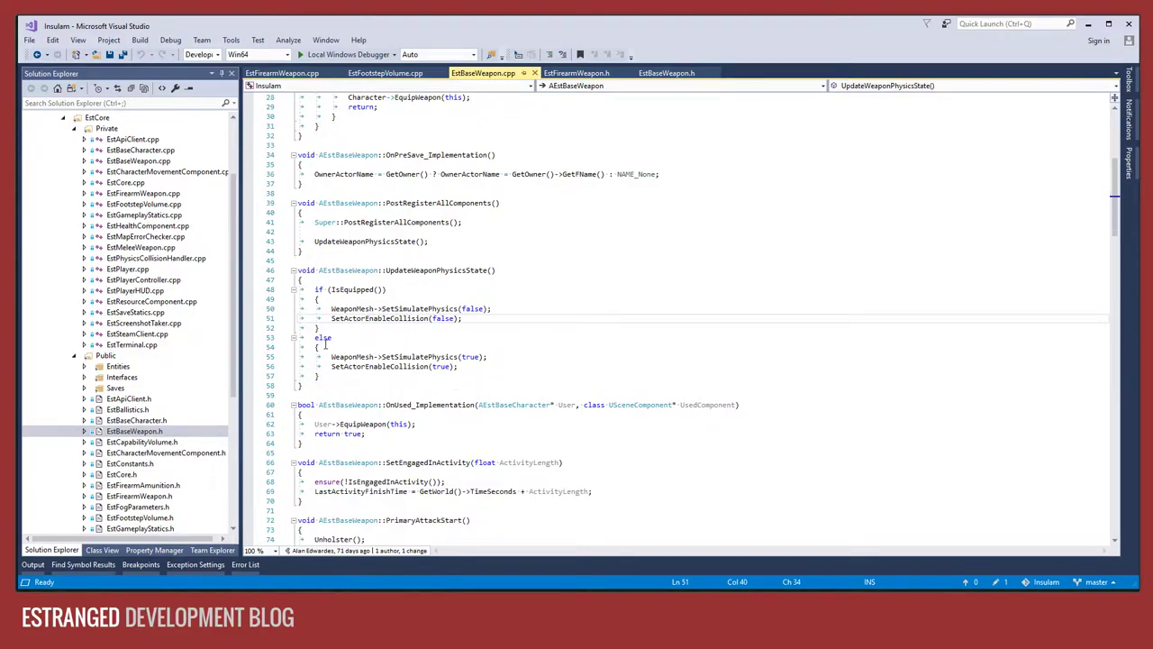
mouse_move(527, 391)
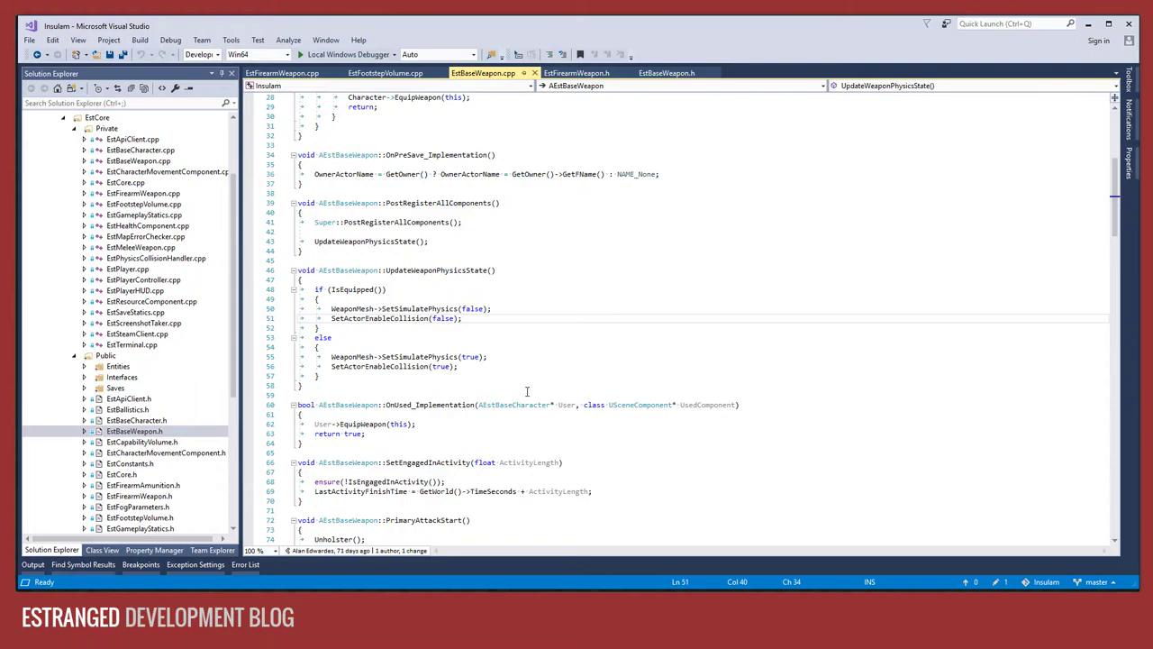
Read the rest of EstBaseWeapon.cpp through Tick, Equip, Unequip, Holster and Unholster.
scroll(down, 3)
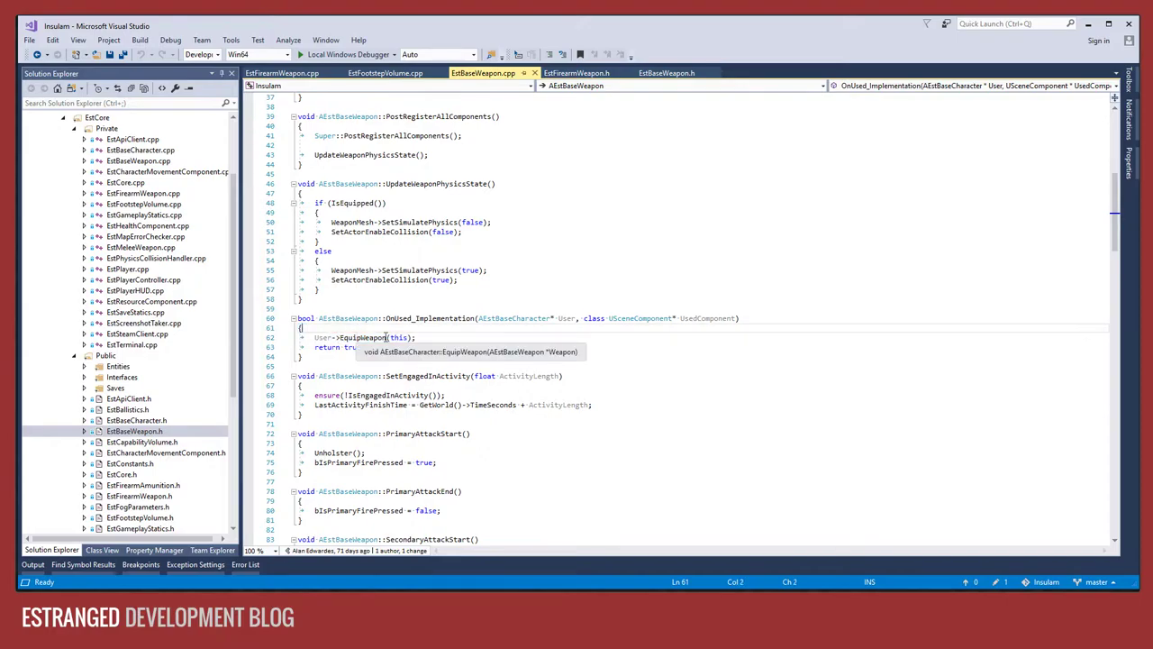
scroll(down, 3)
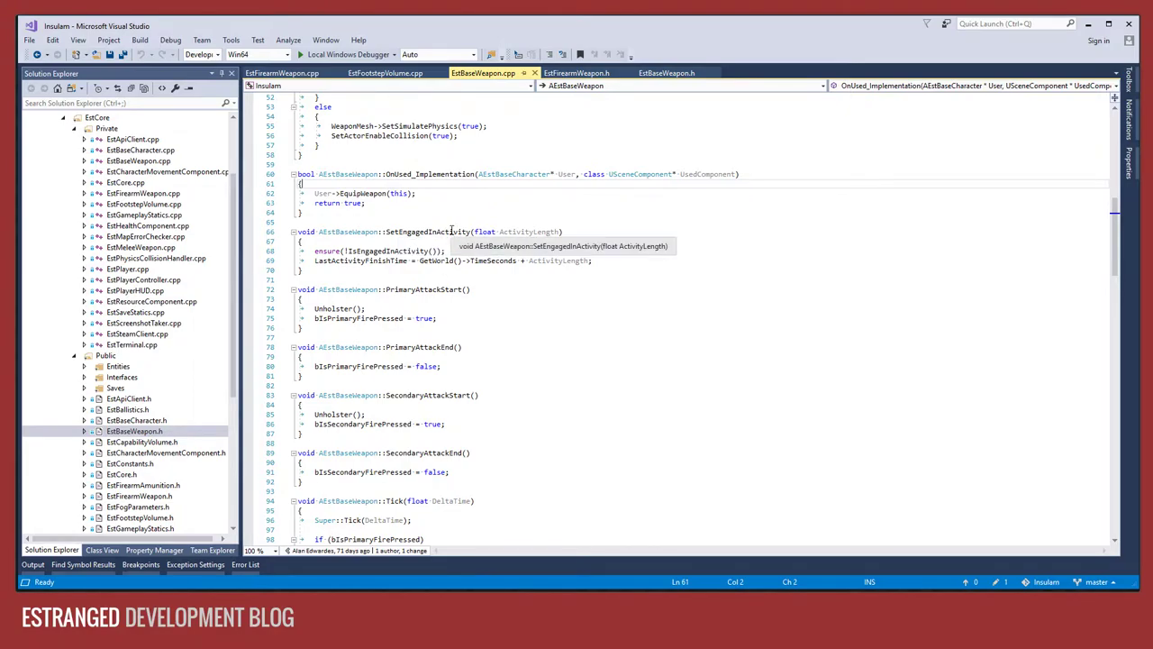
mouse_move(470, 260)
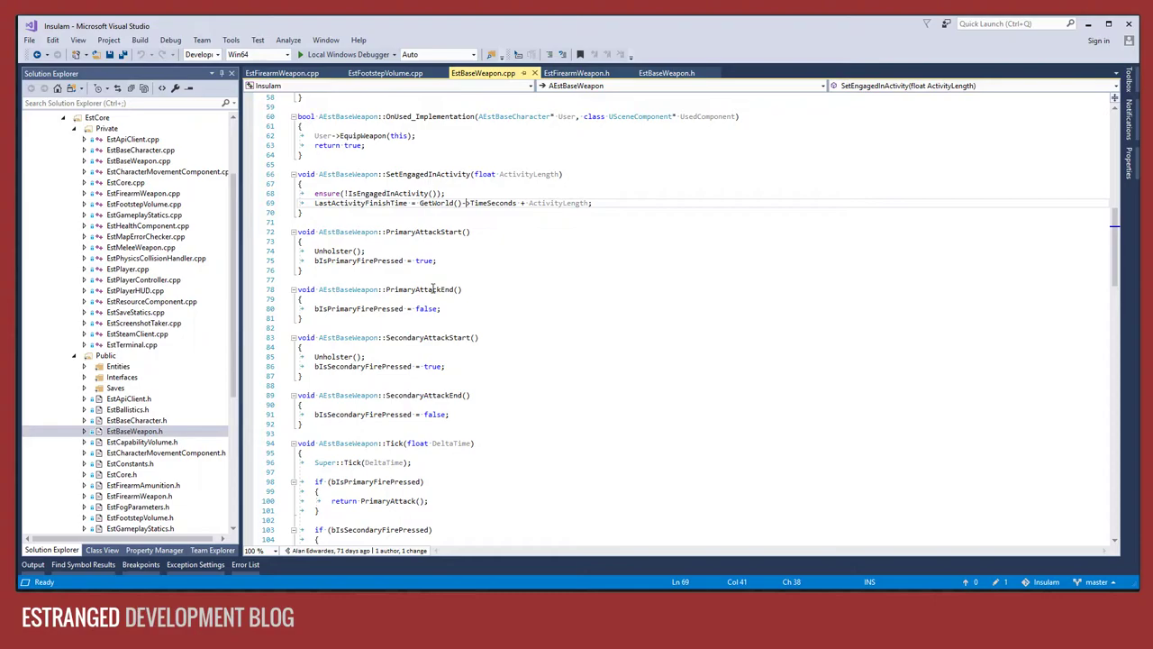
scroll(down, 3)
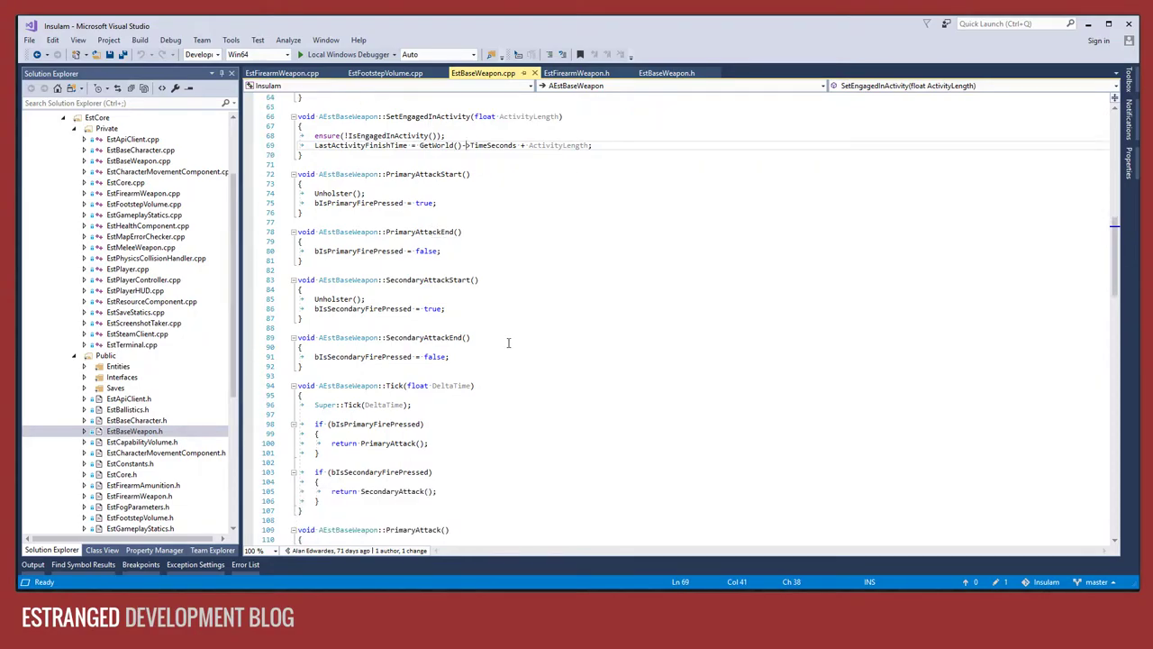
scroll(down, 3)
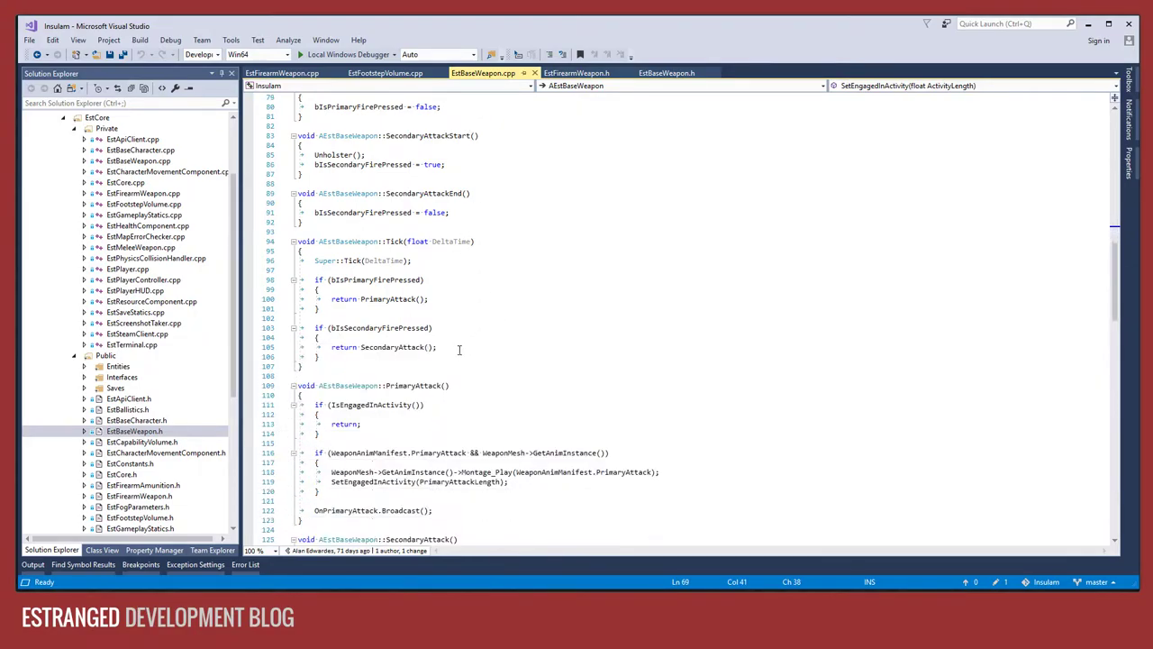
scroll(down, 3)
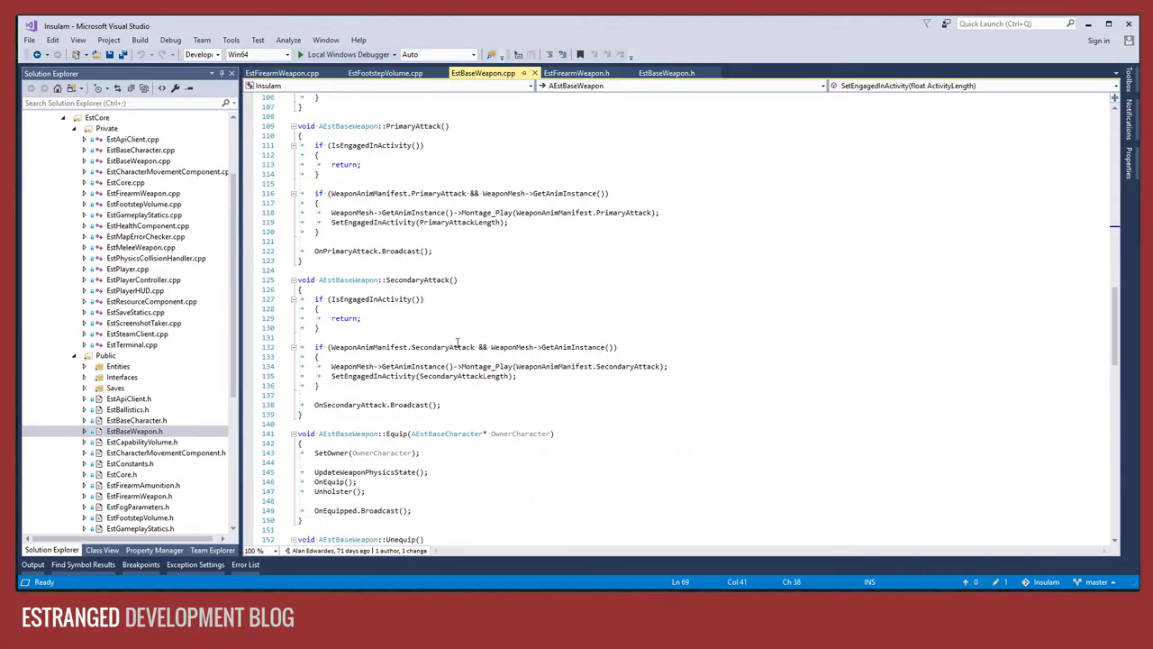
scroll(down, 3)
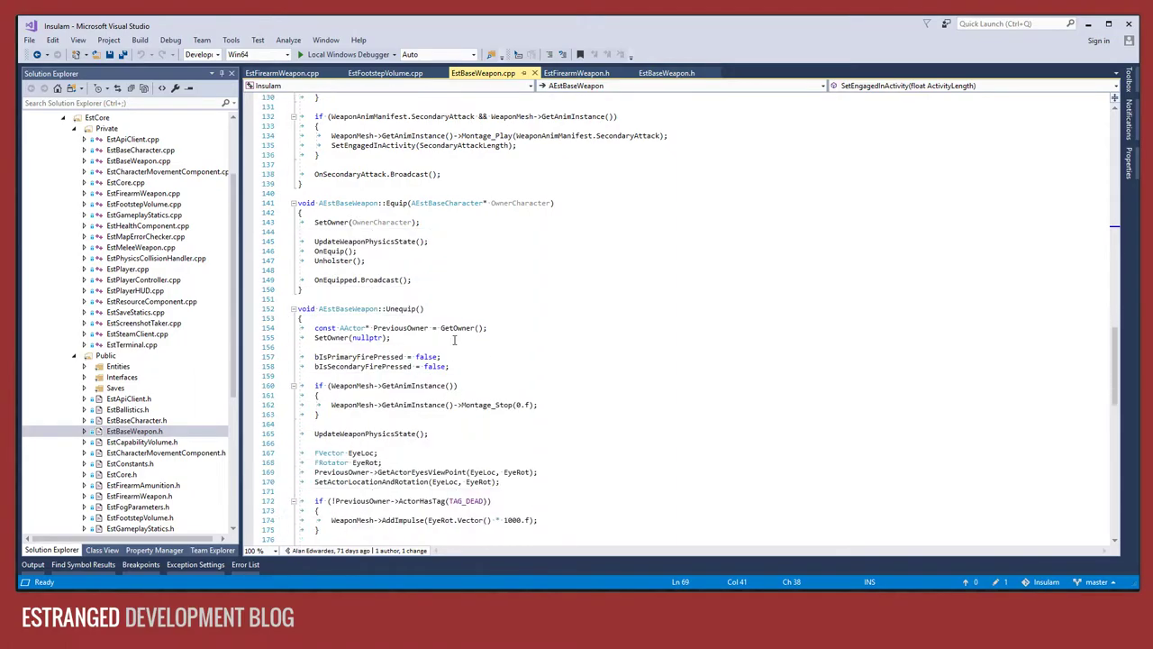
scroll(down, 3)
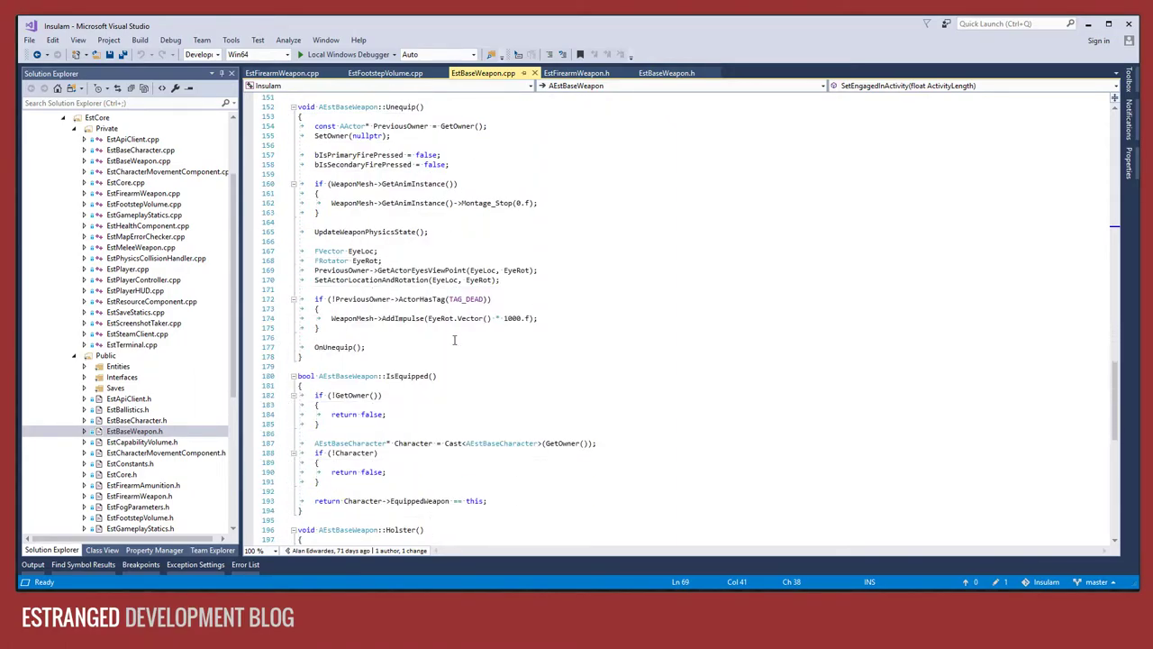
scroll(down, 3)
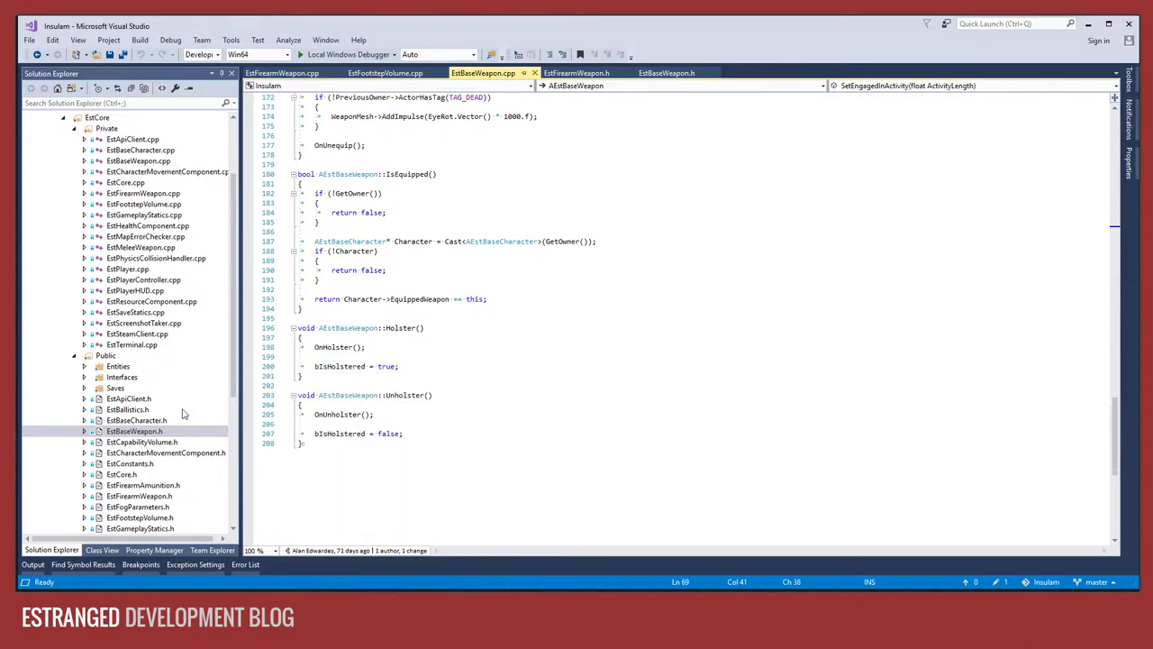
mouse_move(153, 499)
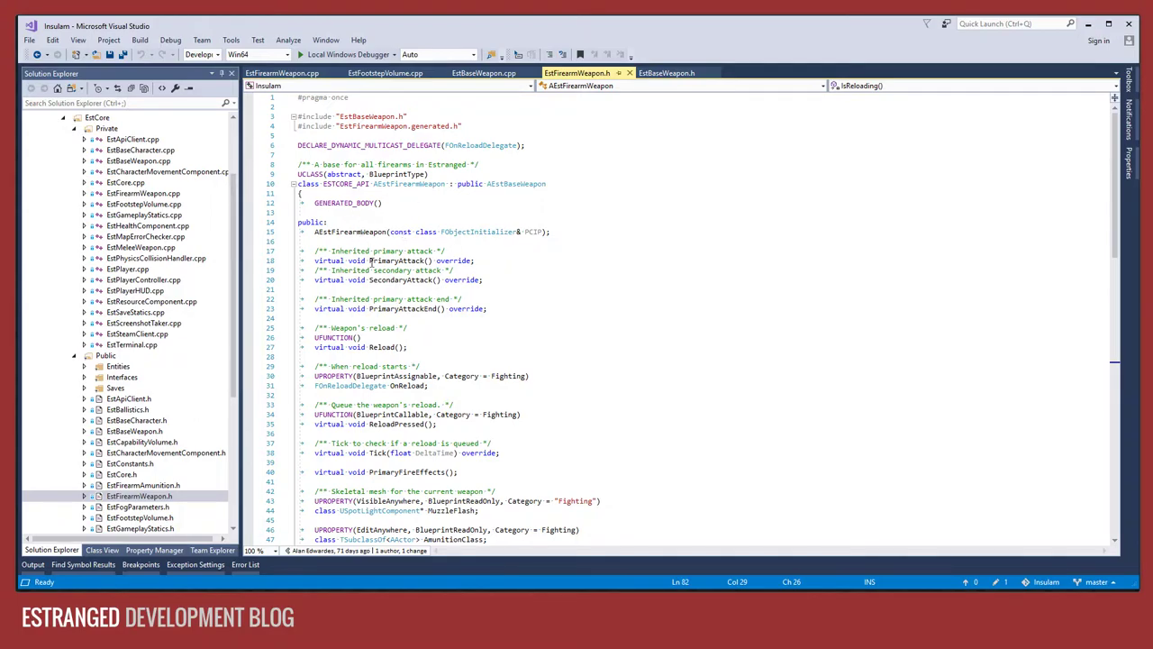
Scroll through EstFirearmWeapon.h's property declarations to the end of the class.
scroll(down, 3)
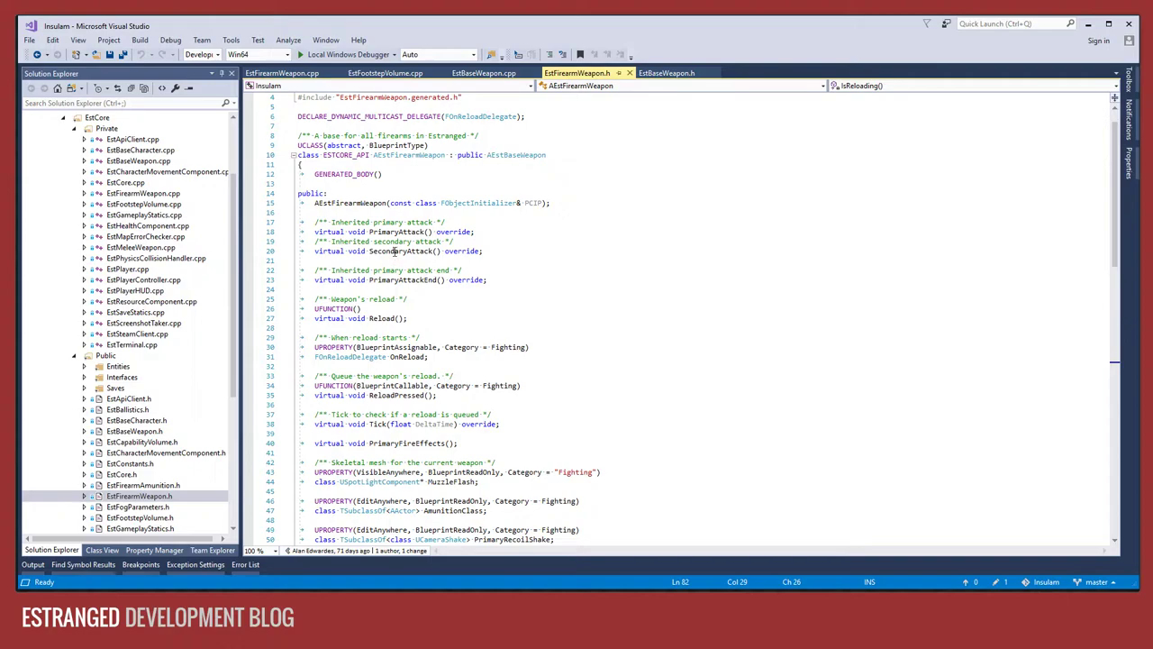
mouse_move(507, 274)
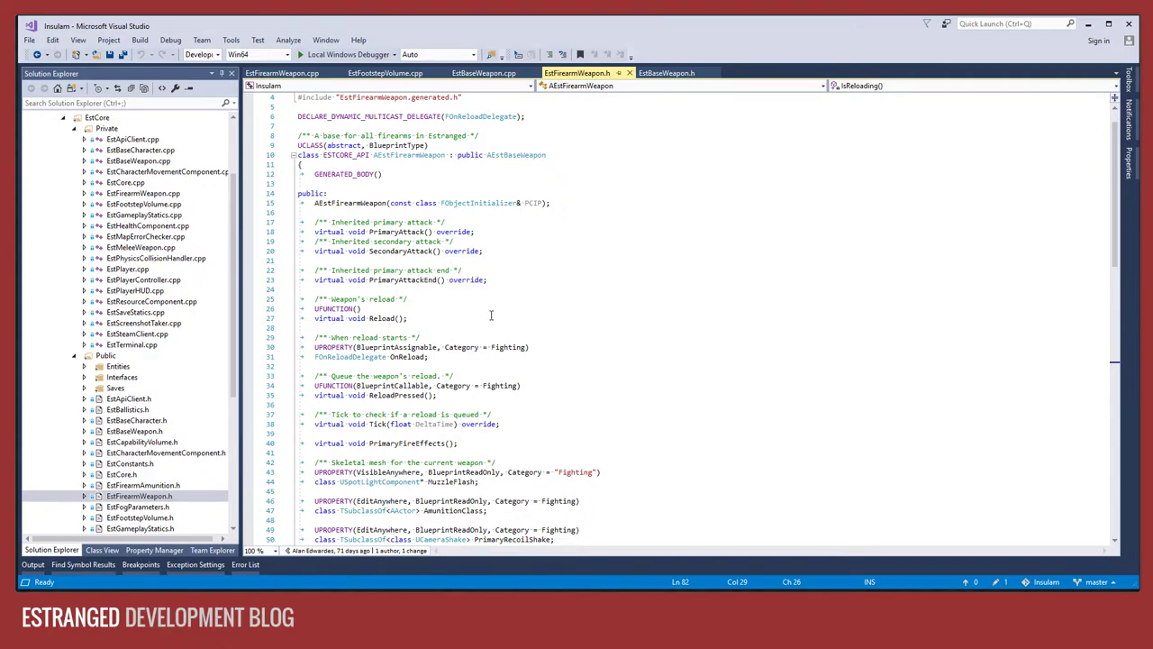
scroll(down, 3)
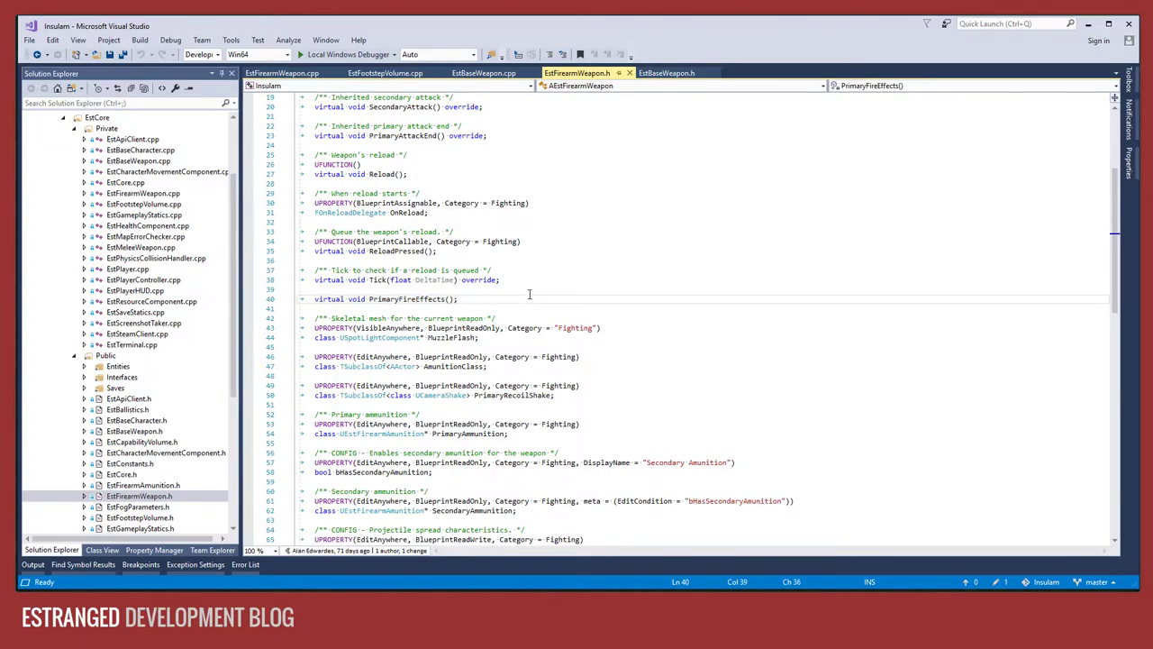
scroll(down, 3)
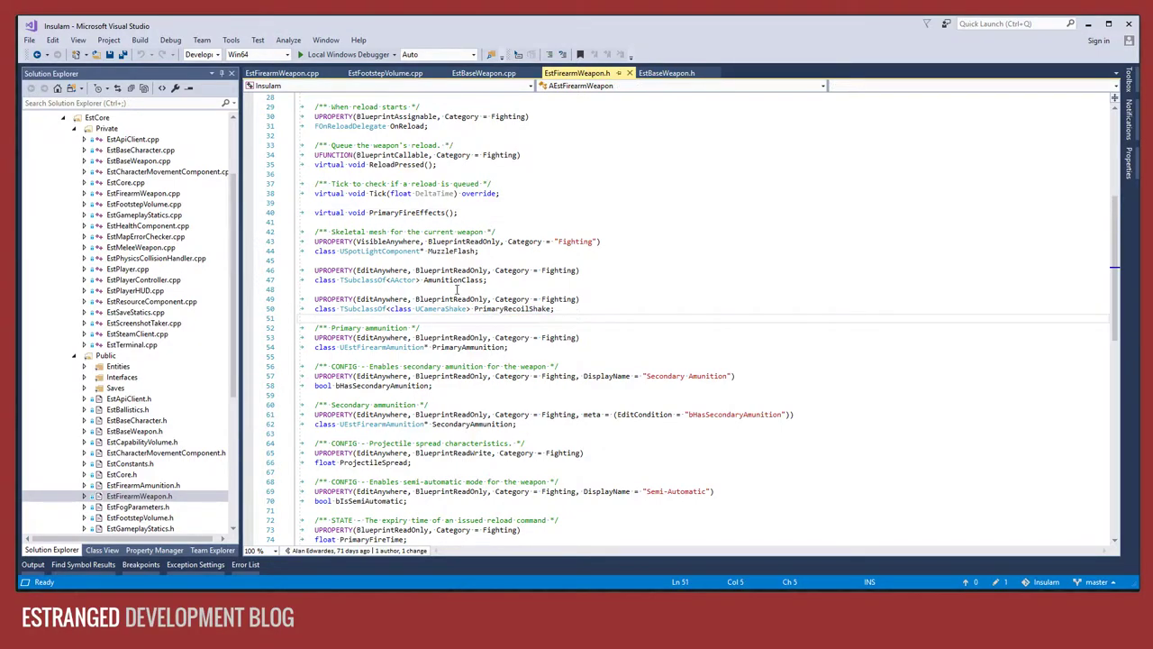
scroll(down, 3)
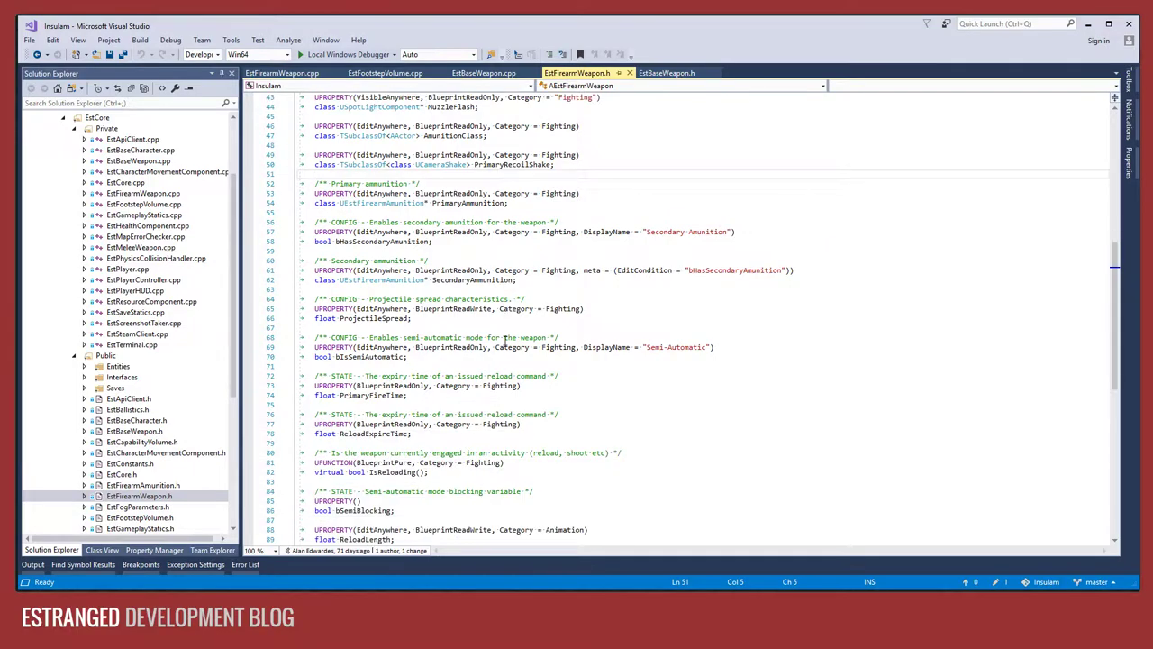
scroll(down, 3)
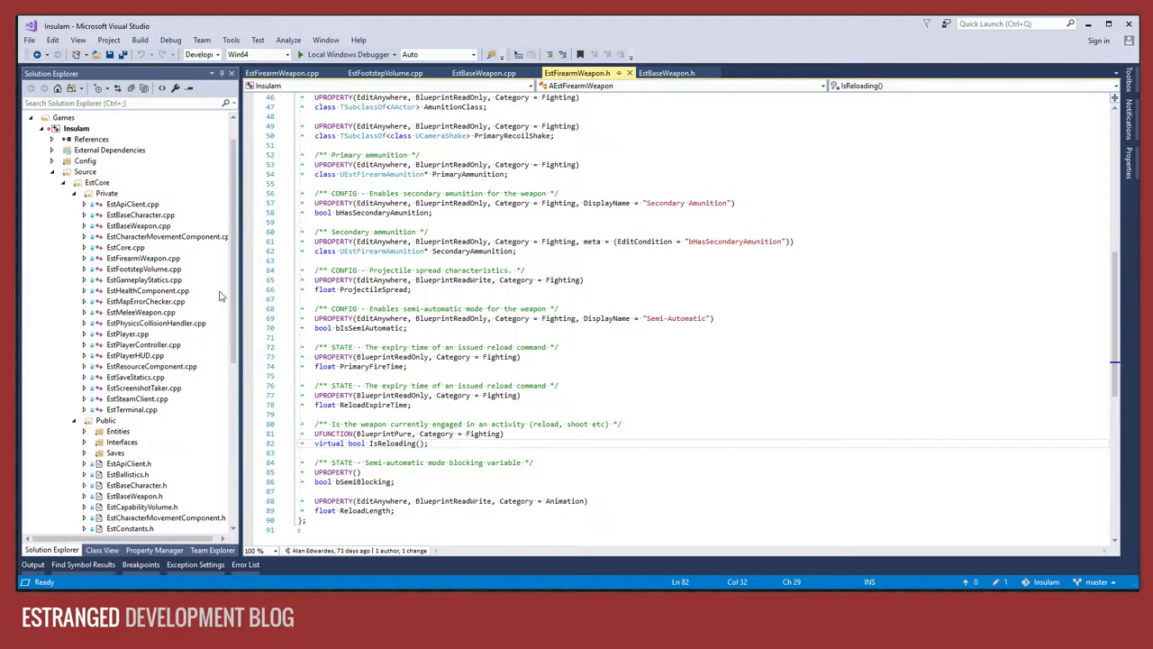
mouse_move(137, 291)
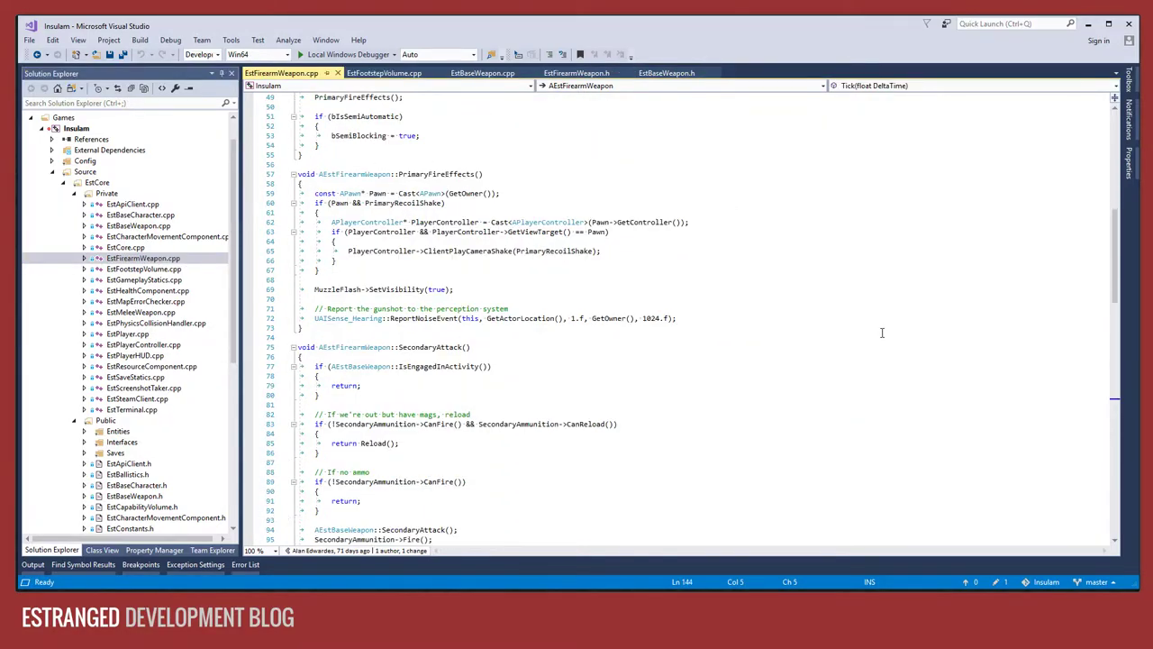
Highlight MuzzleFlash references in the constructor and read down into PrimaryAttack and PrimaryFireEffects.
scroll(down, 3)
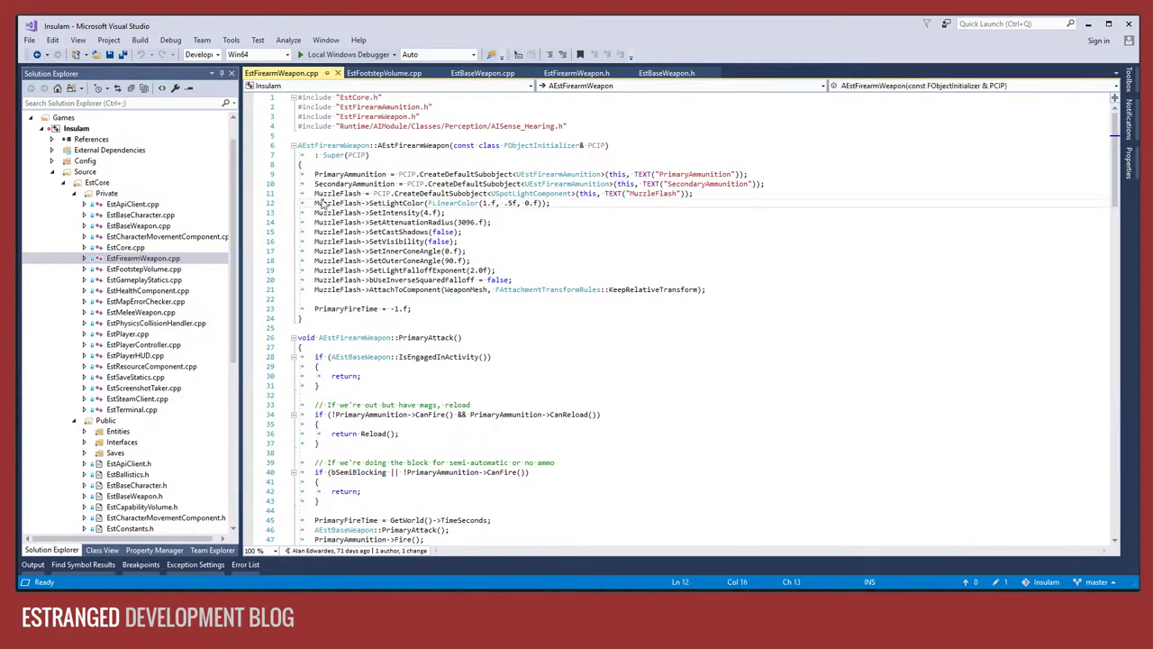
double_click(351, 202)
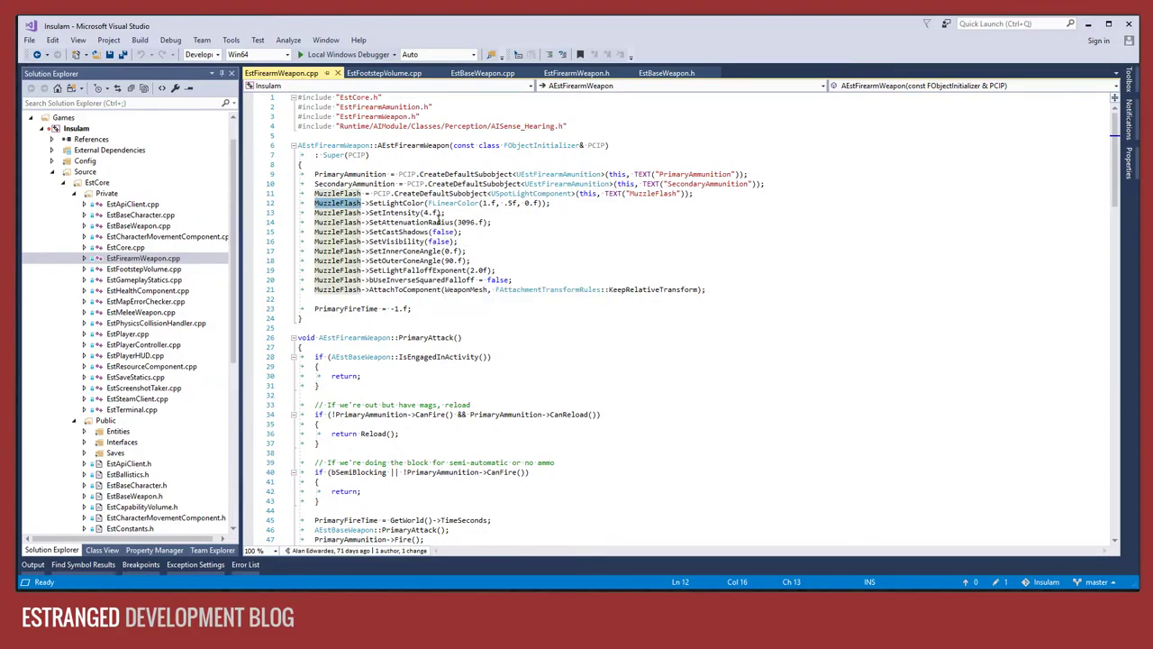
scroll(down, 3)
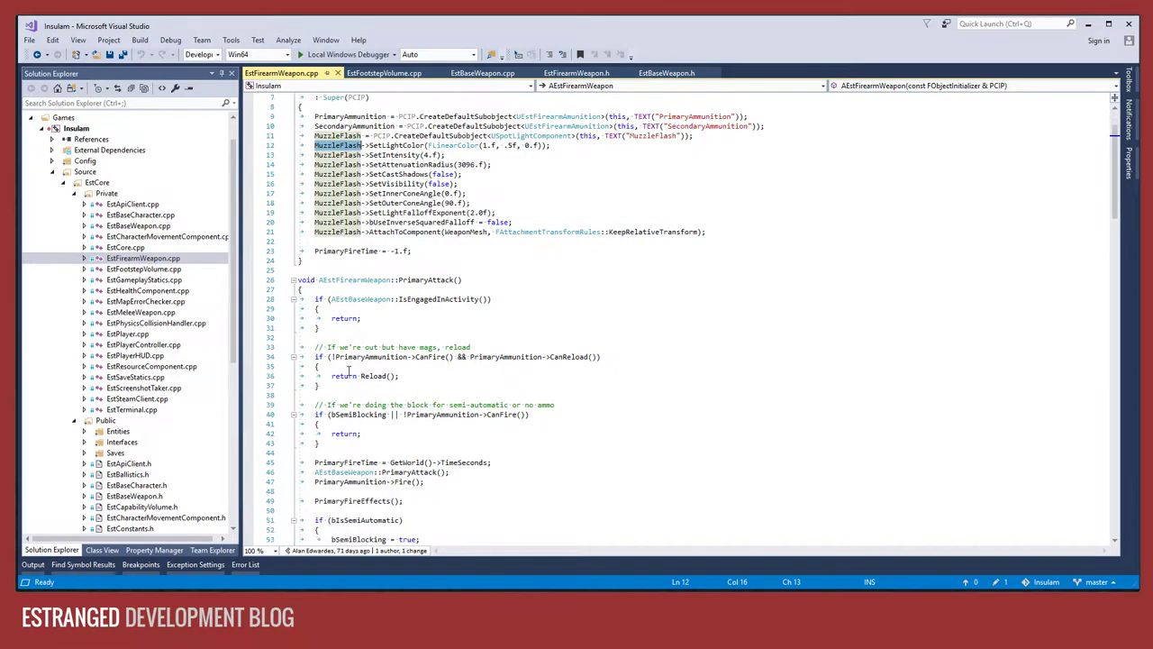
scroll(down, 3)
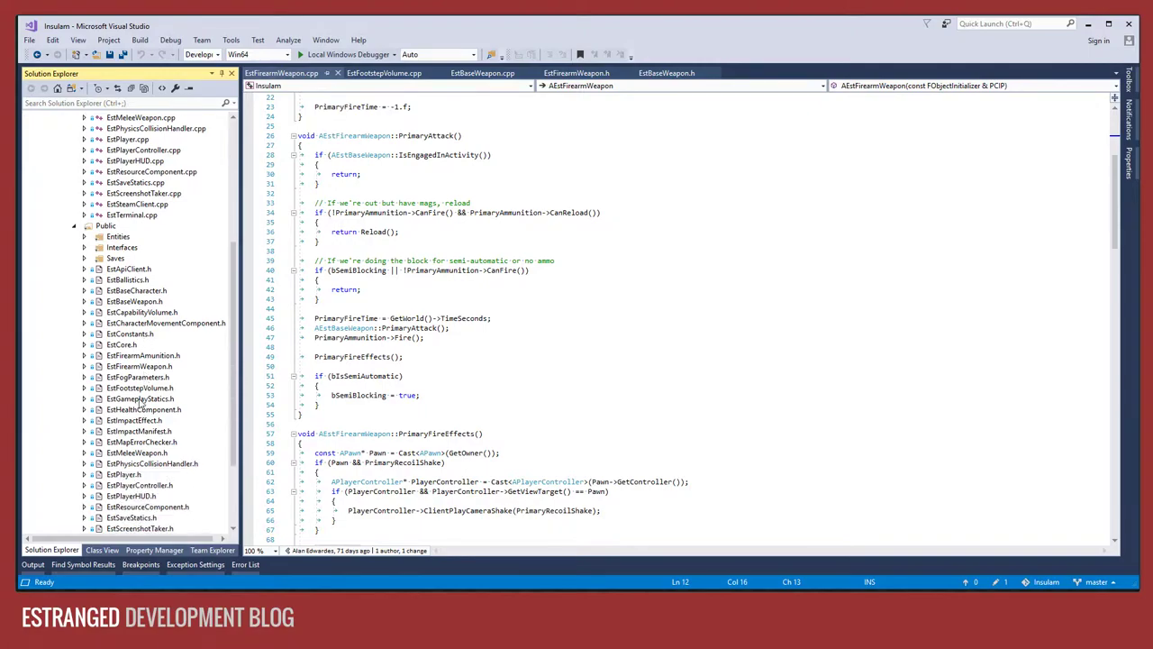
mouse_move(140, 366)
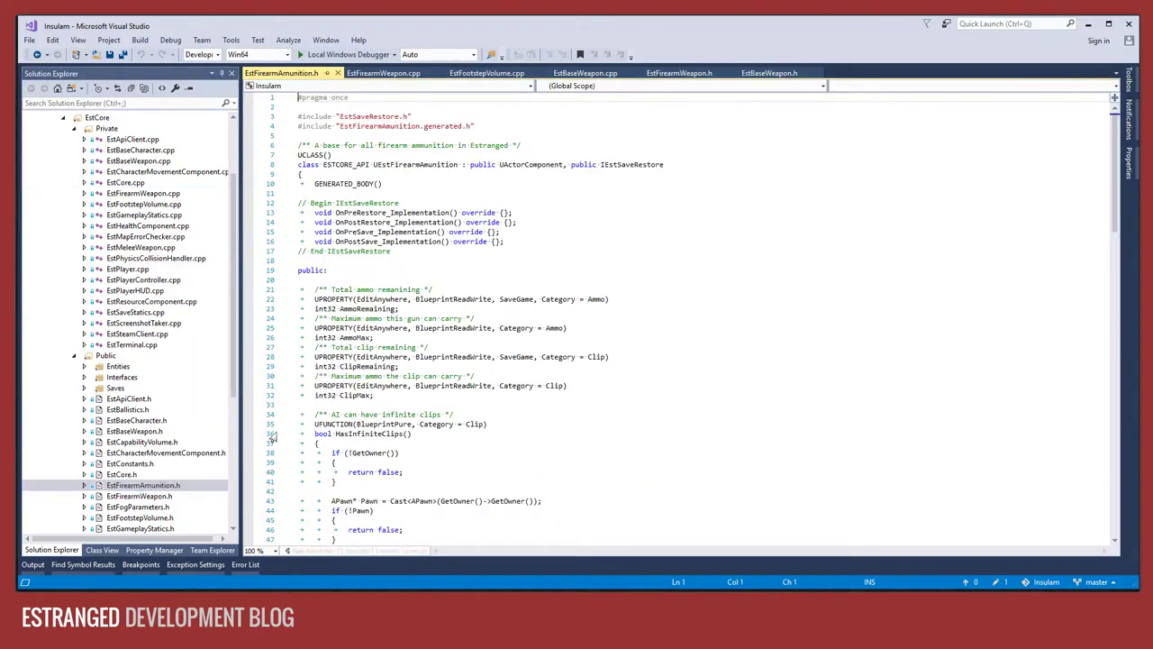
Read CanFire, Fire and CanReload in EstFirearmAmmunition.h, then navigate back to EstFirearmWeapon.cpp.
scroll(down, 3)
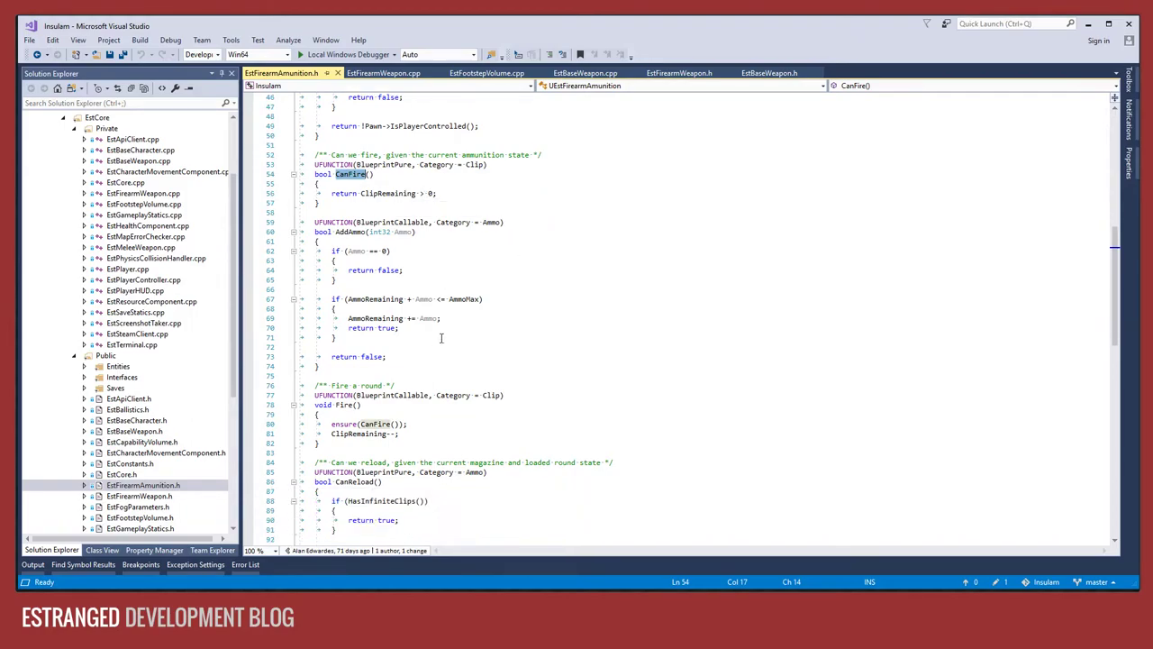
scroll(down, 3)
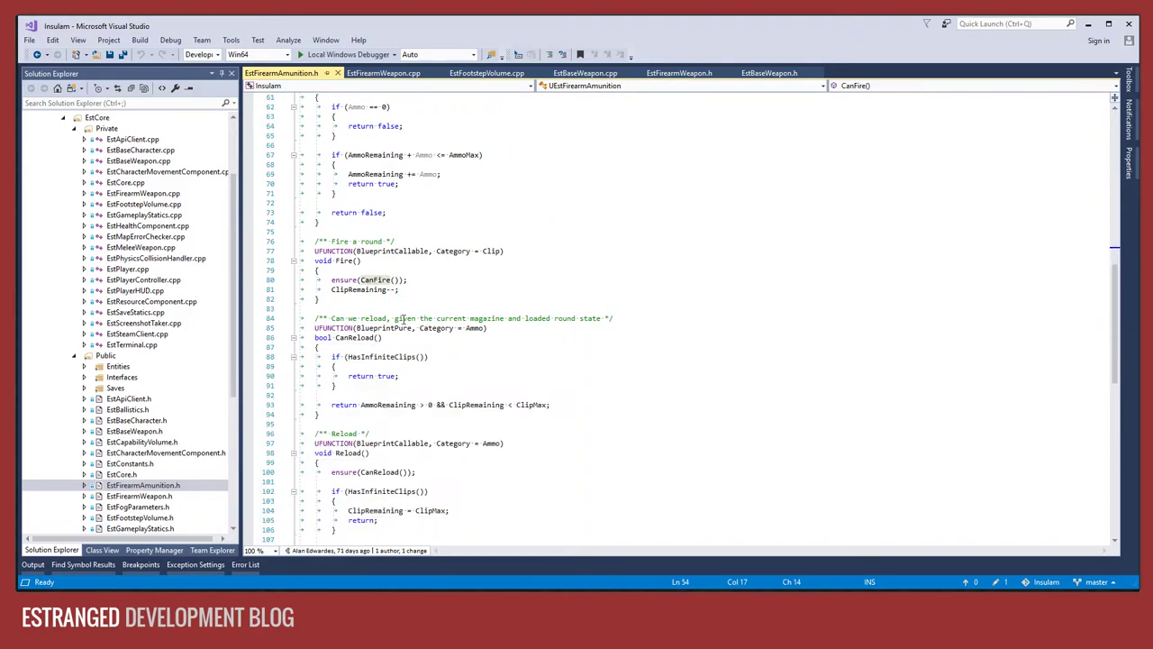
scroll(down, 3)
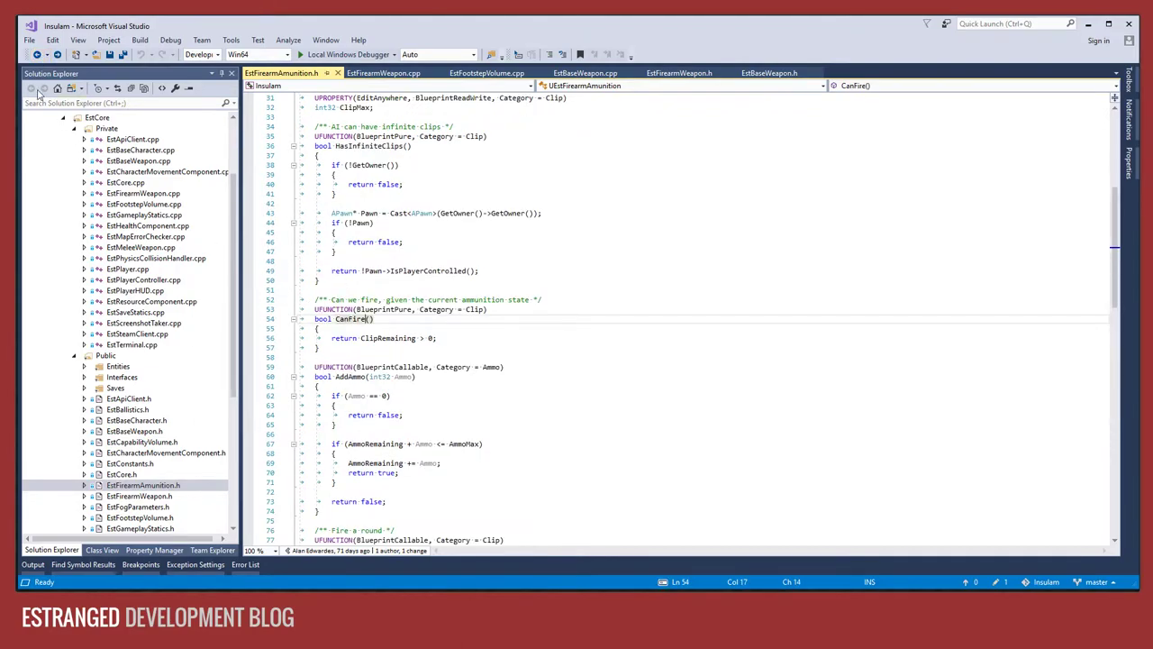
click(390, 73)
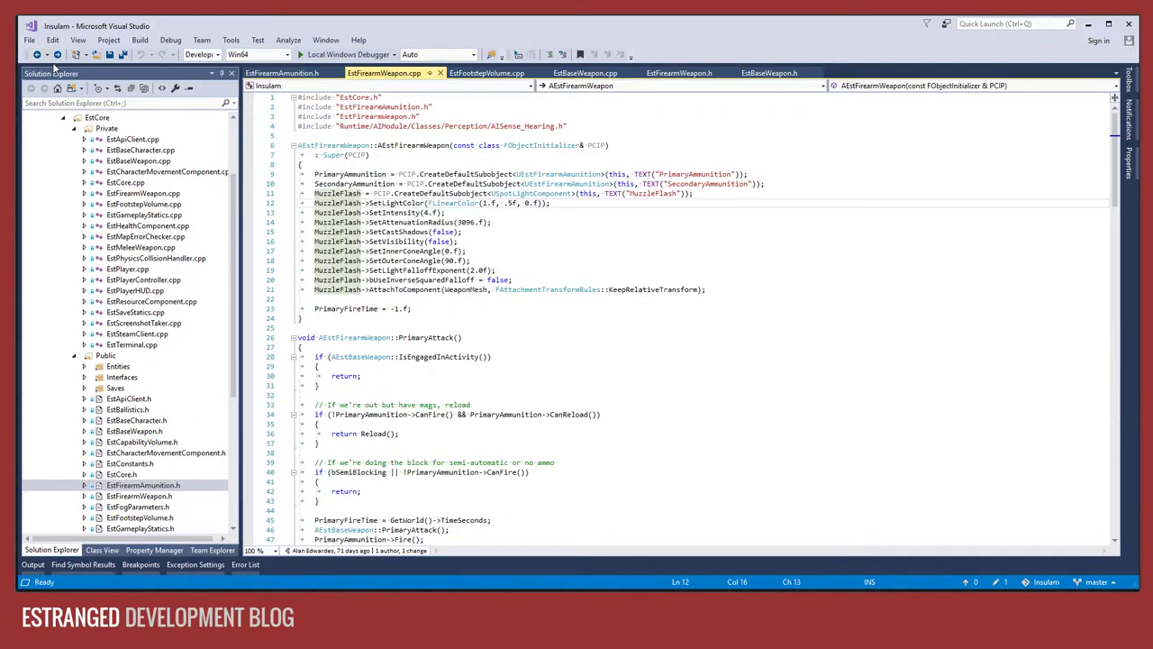
Scroll EstFirearmWeapon.cpp past SecondaryAttack down to IsReloading, Tick and ReloadPressed.
scroll(down, 3)
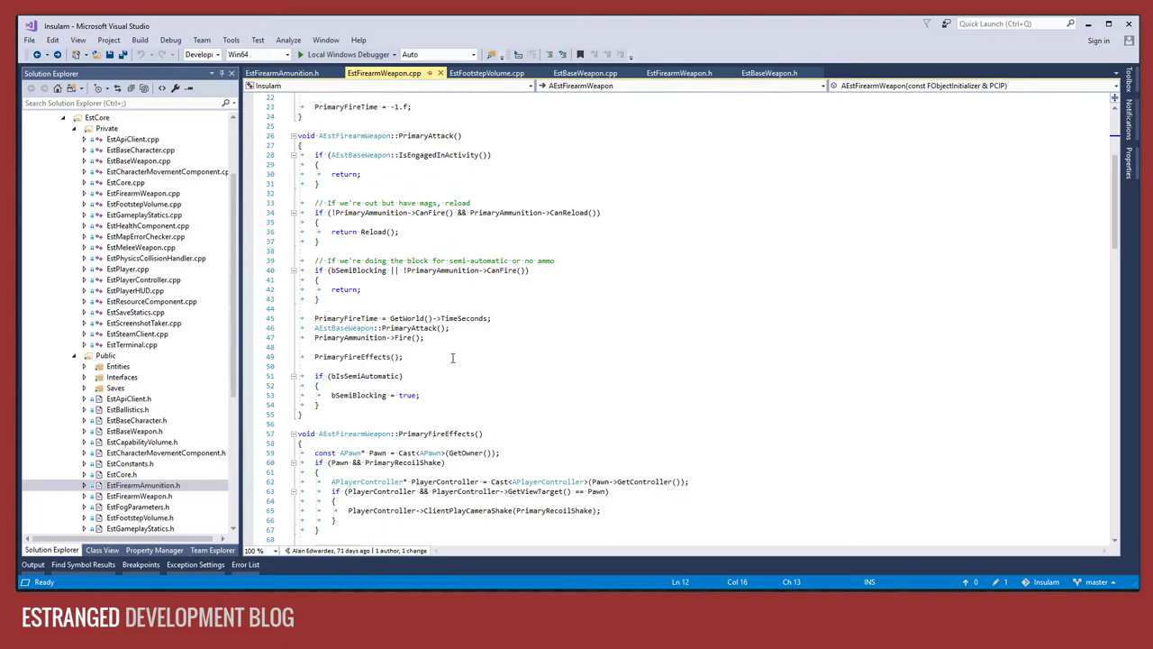
scroll(down, 3)
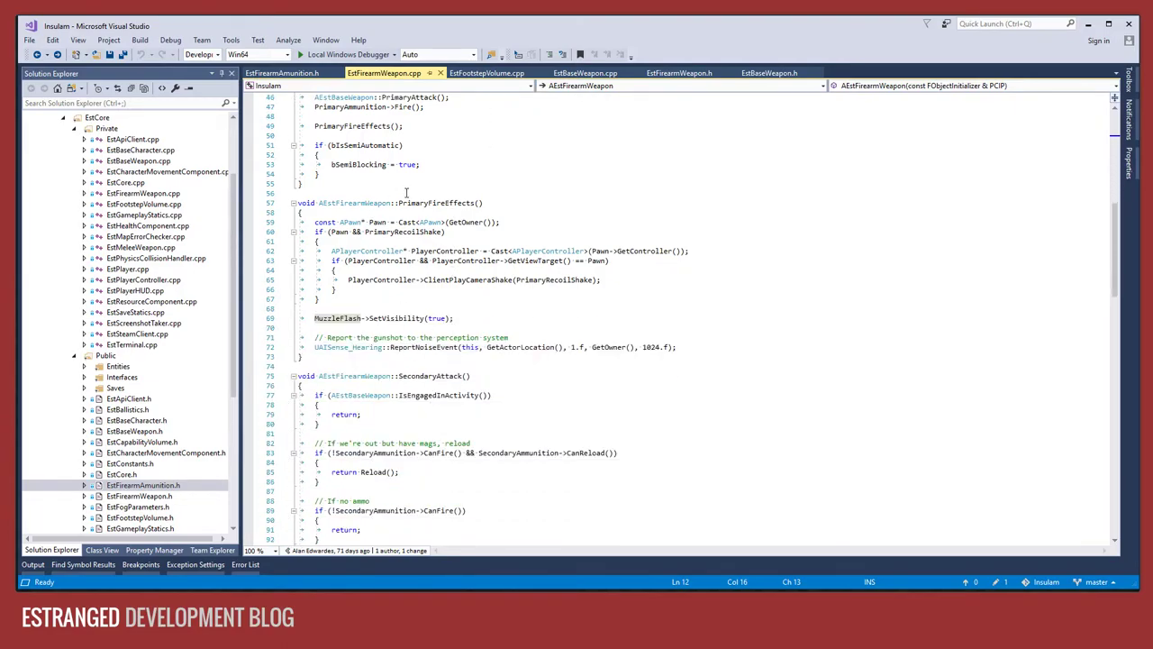
mouse_move(456, 279)
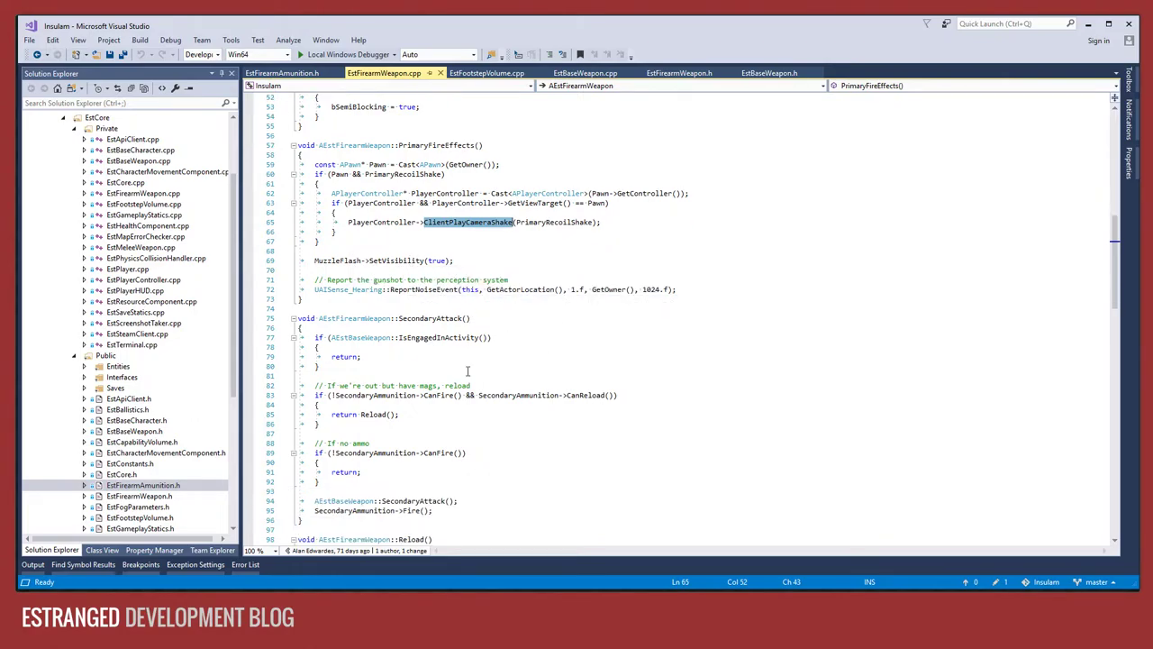
scroll(down, 3)
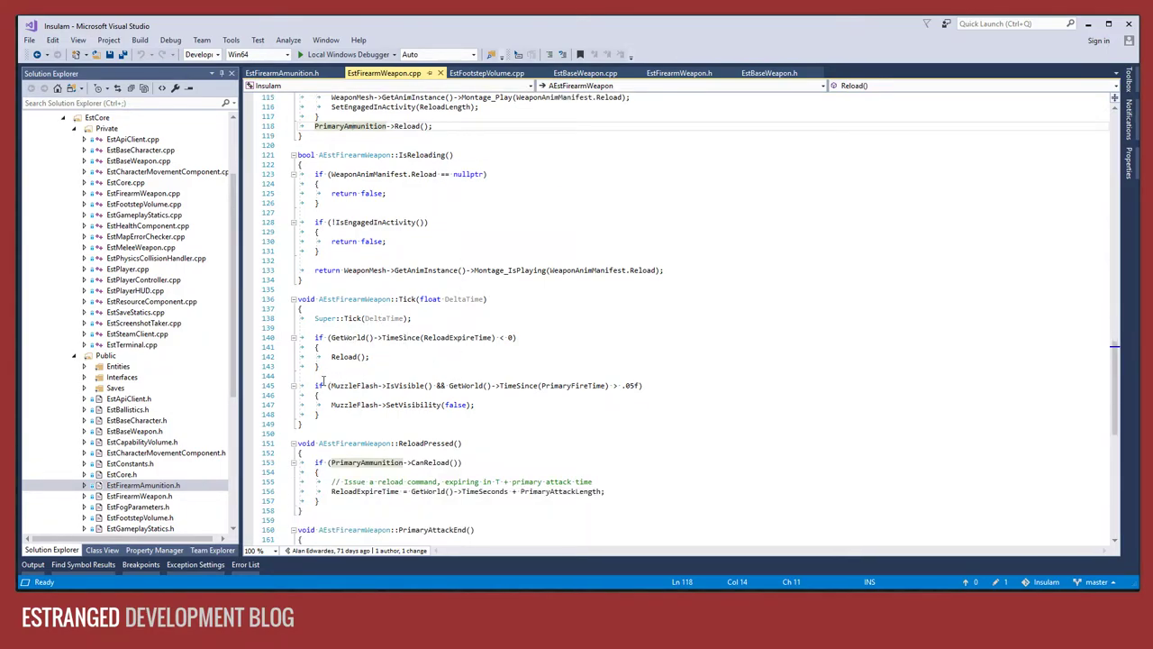
scroll(down, 3)
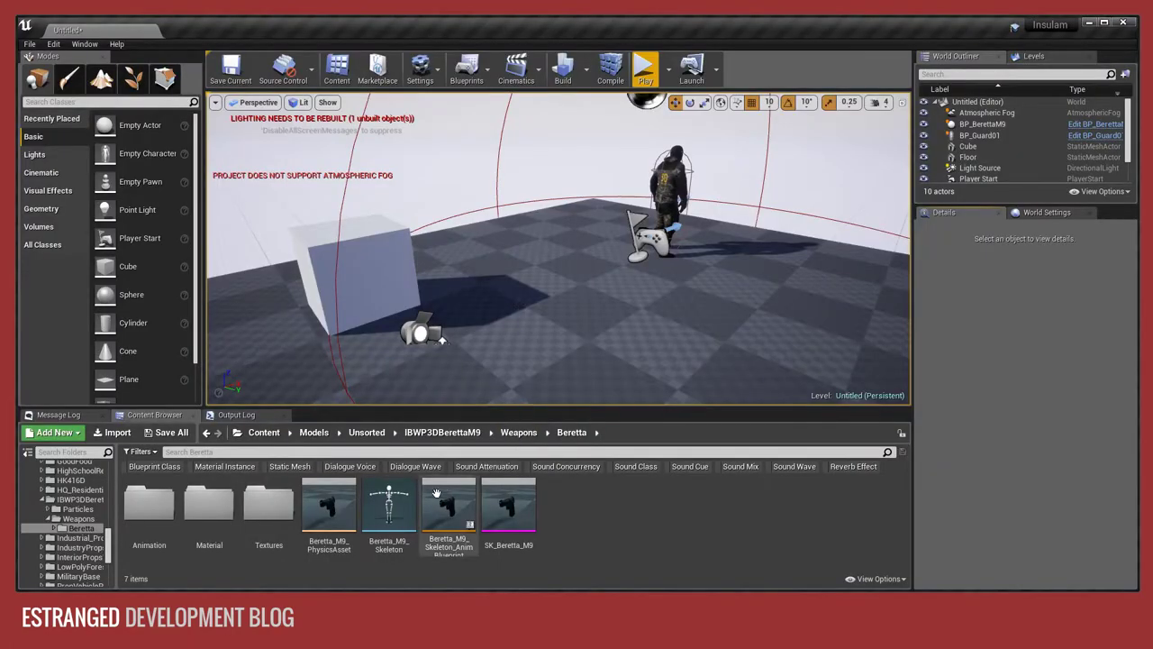
Edit BP_BerettaM9, open its parent BP_EstFirearmWeapon, and pan to the Fire Bullet graph.
right_click(415, 324)
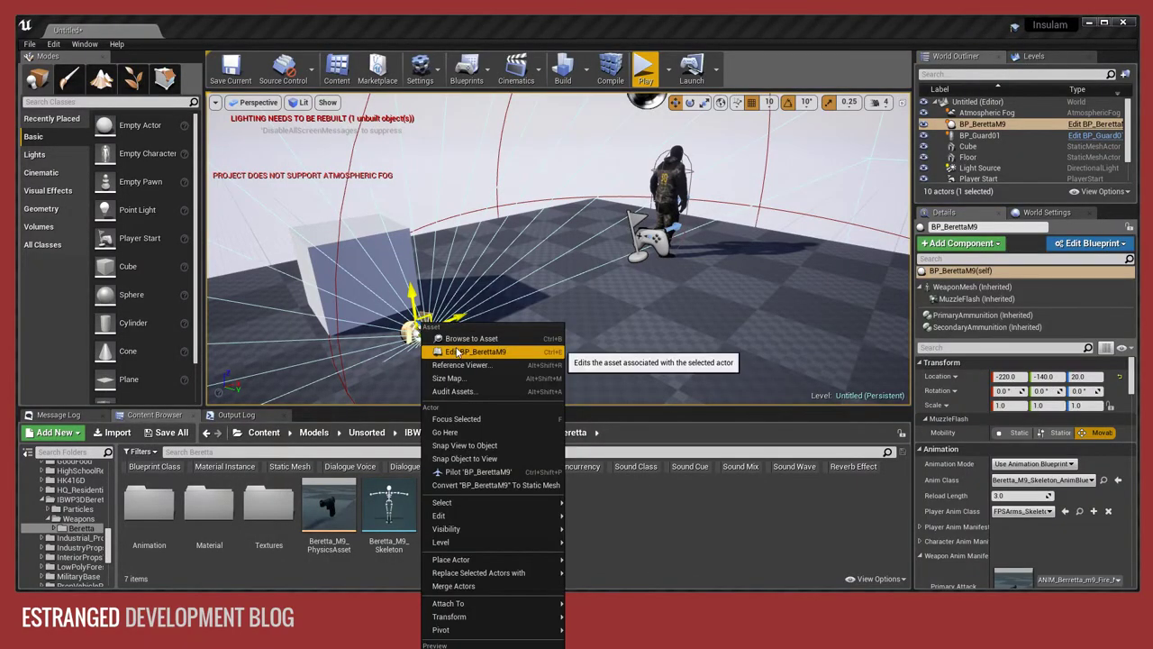
click(473, 351)
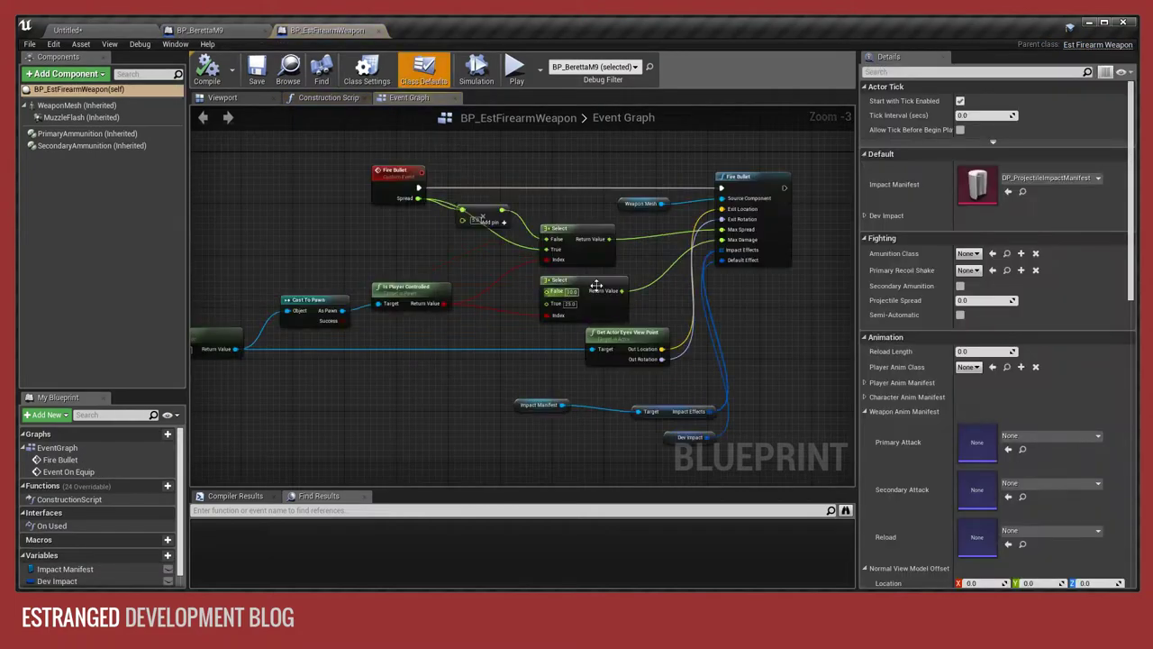
scroll(down, 3)
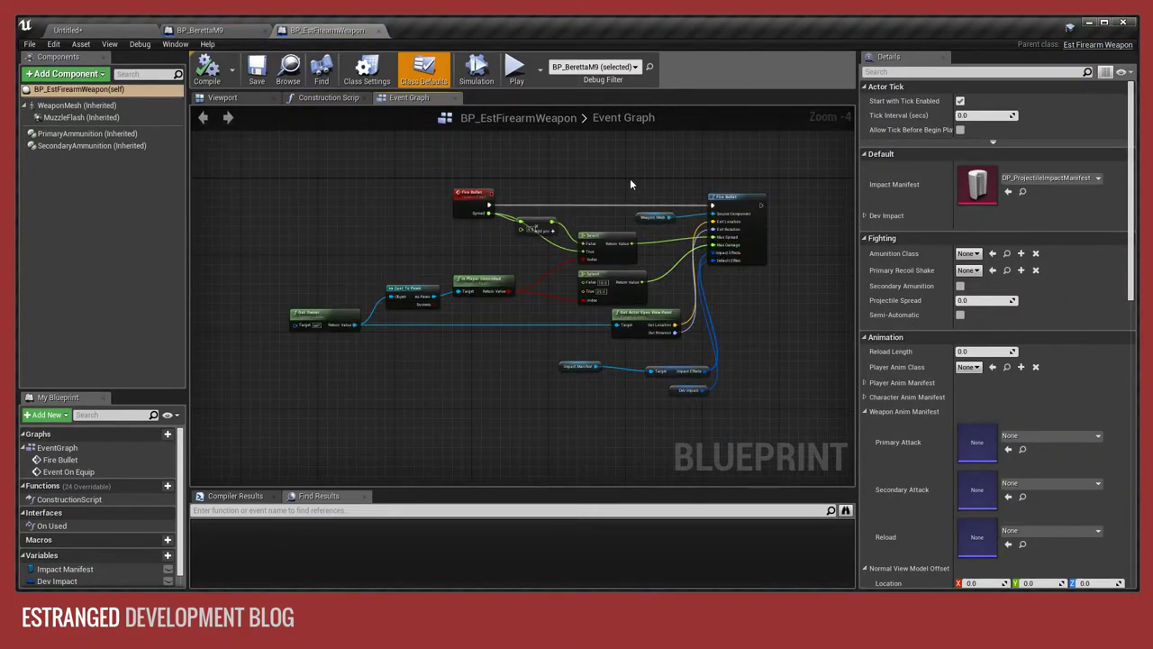
drag(631, 185, 435, 177)
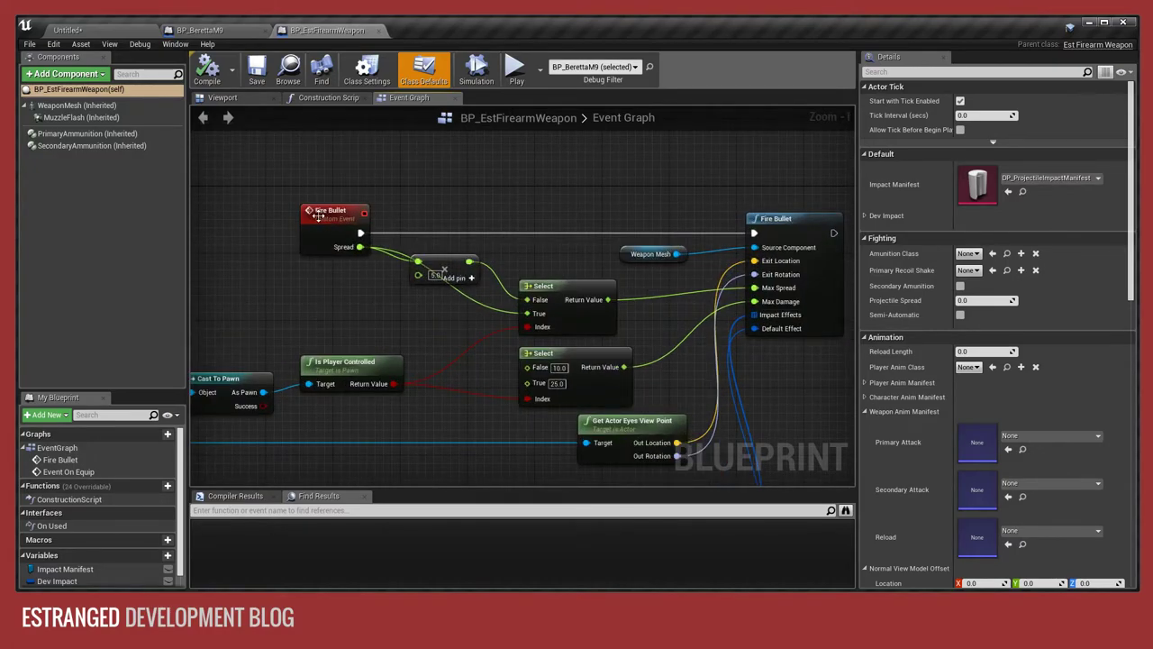
mouse_move(323, 232)
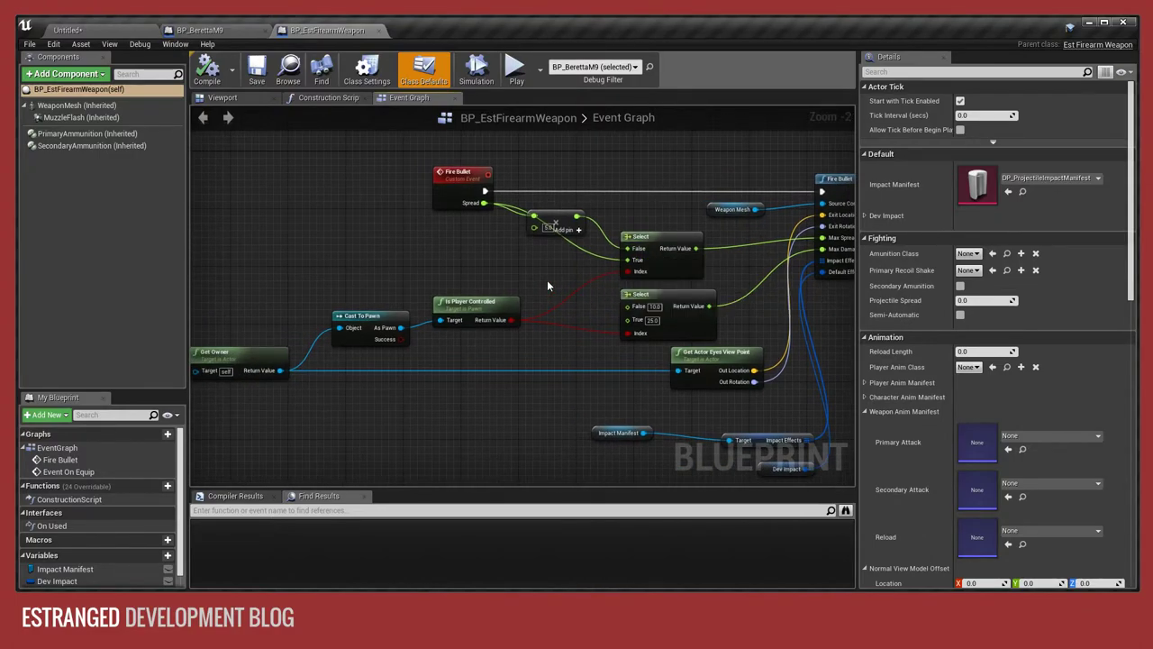
mouse_move(537, 271)
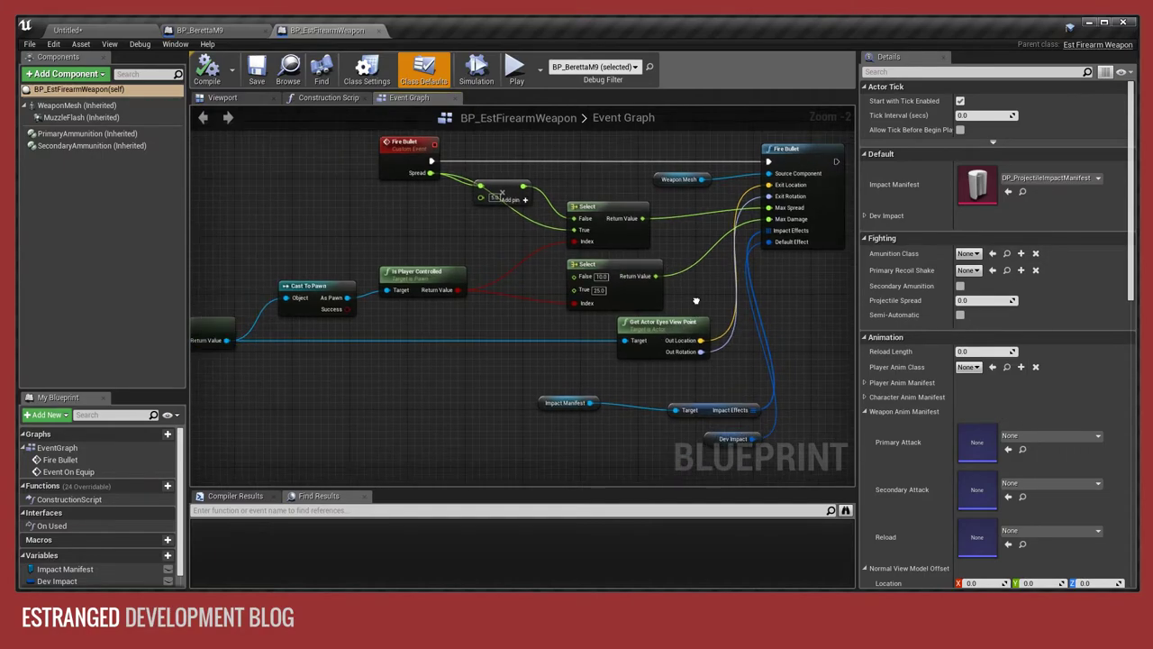
mouse_move(814, 282)
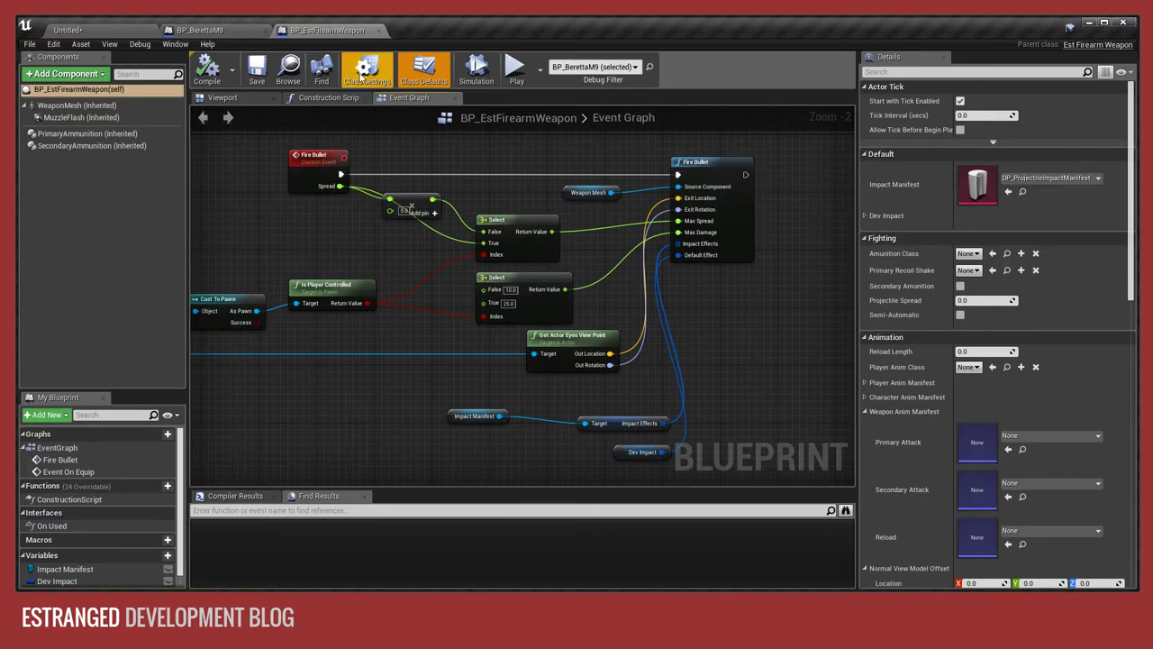
scroll(down, 3)
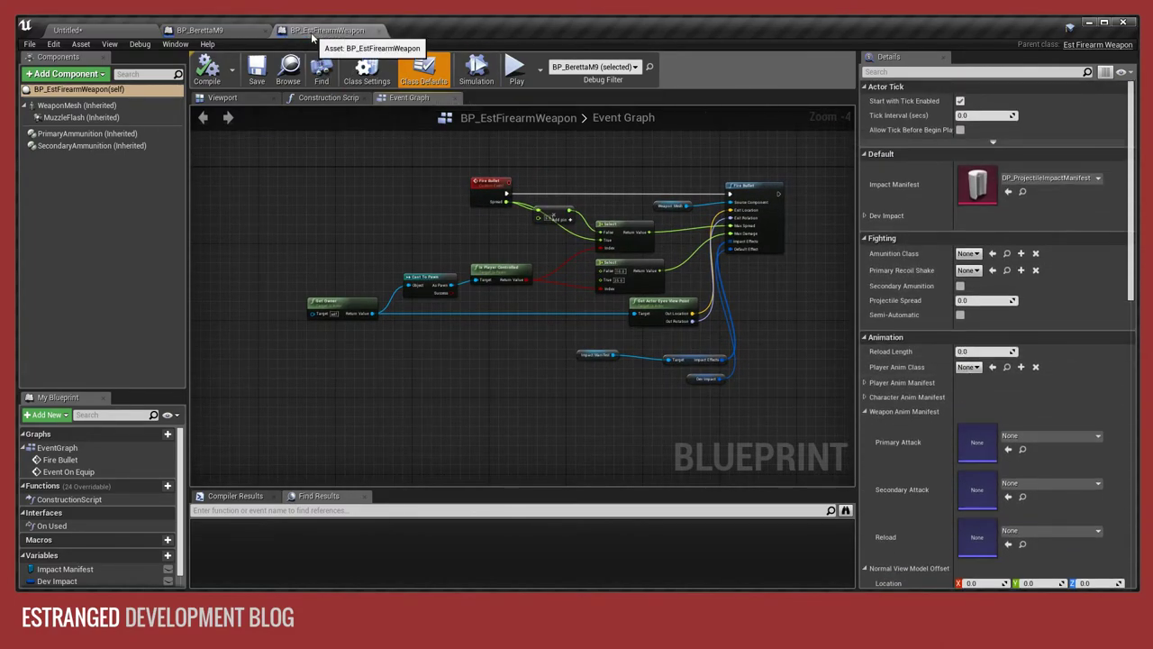
Close BP_EstFirearmWeapon, preview the Beretta with MuzzleFlash selected, then view Class Defaults.
click(206, 18)
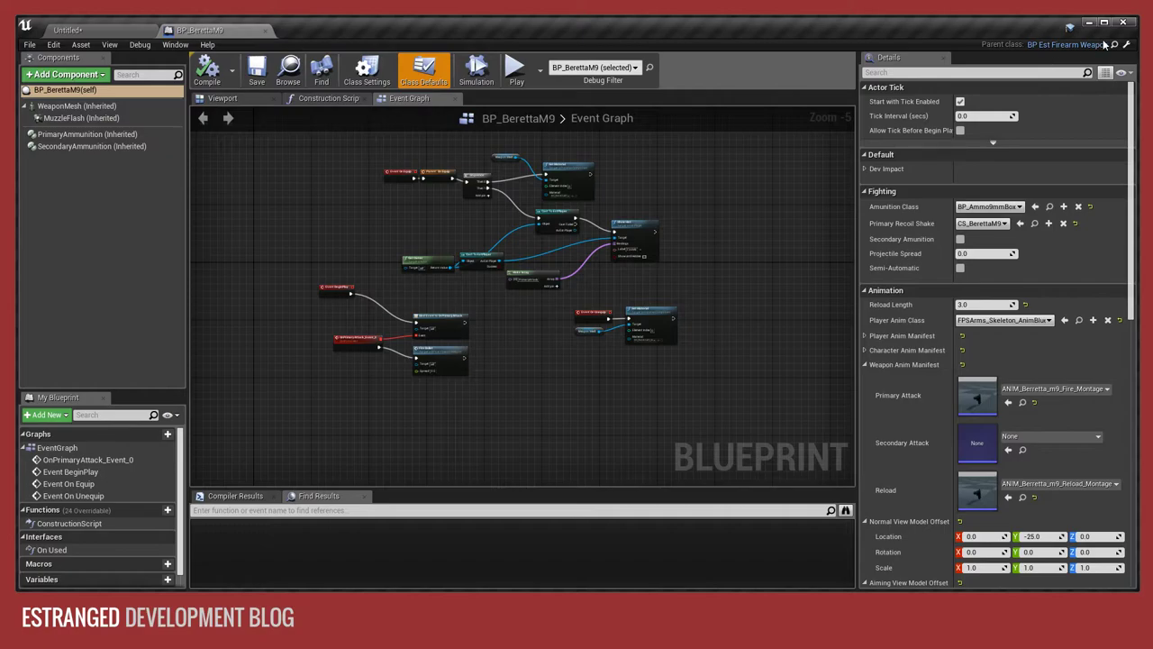
mouse_move(792, 234)
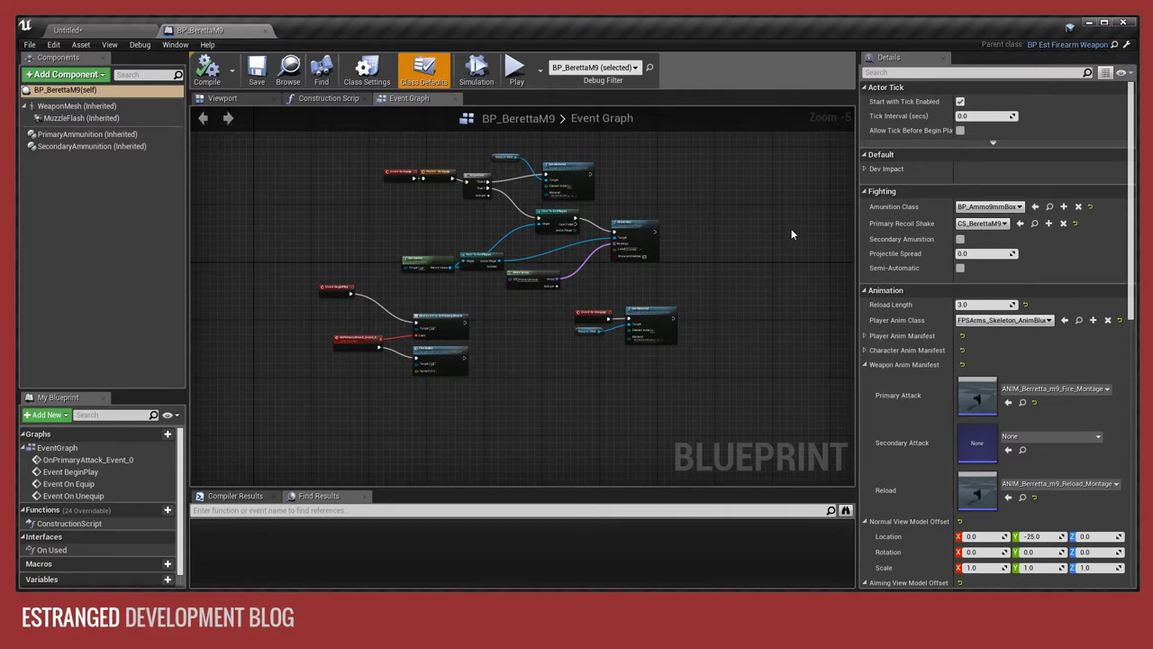
click(209, 111)
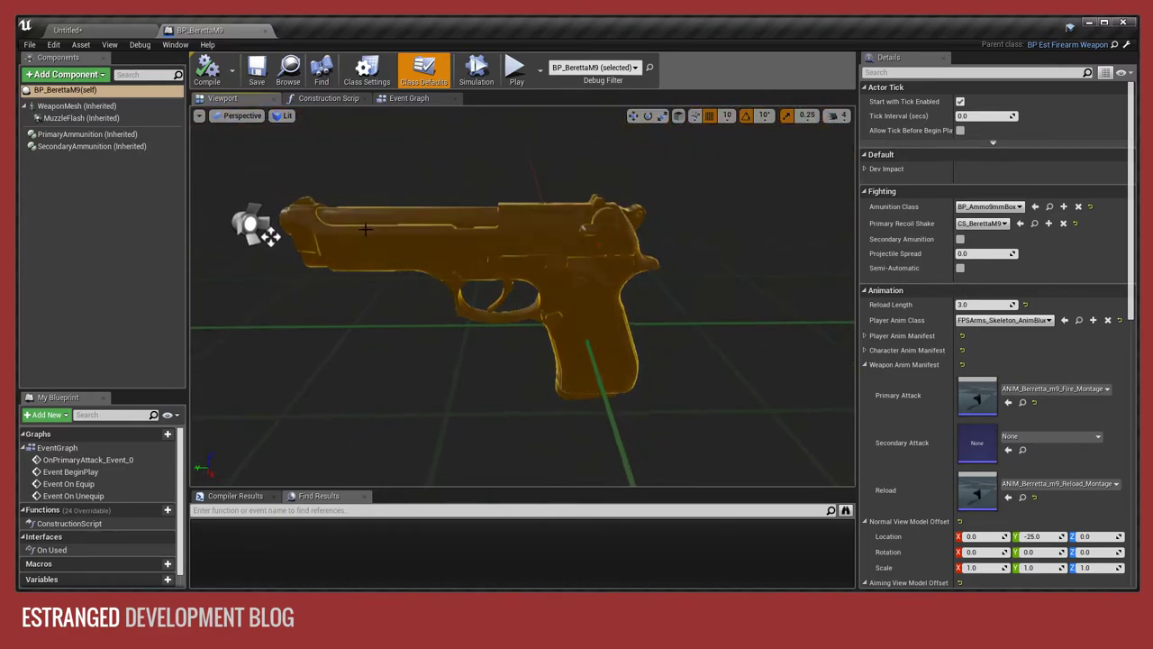
click(80, 118)
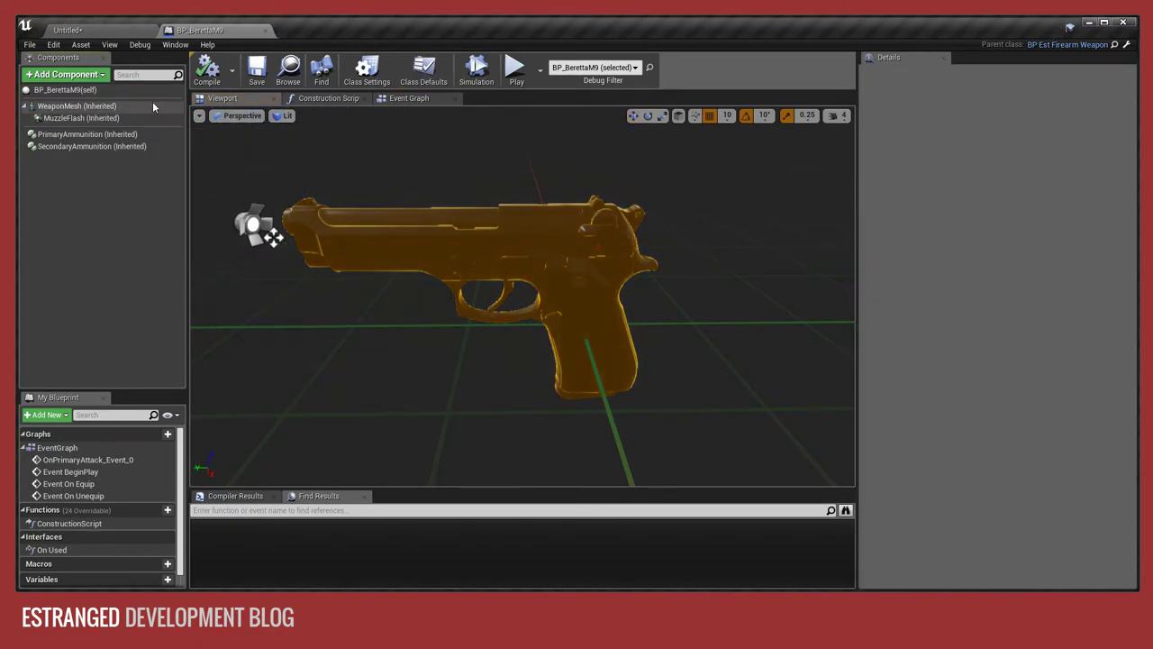
click(77, 117)
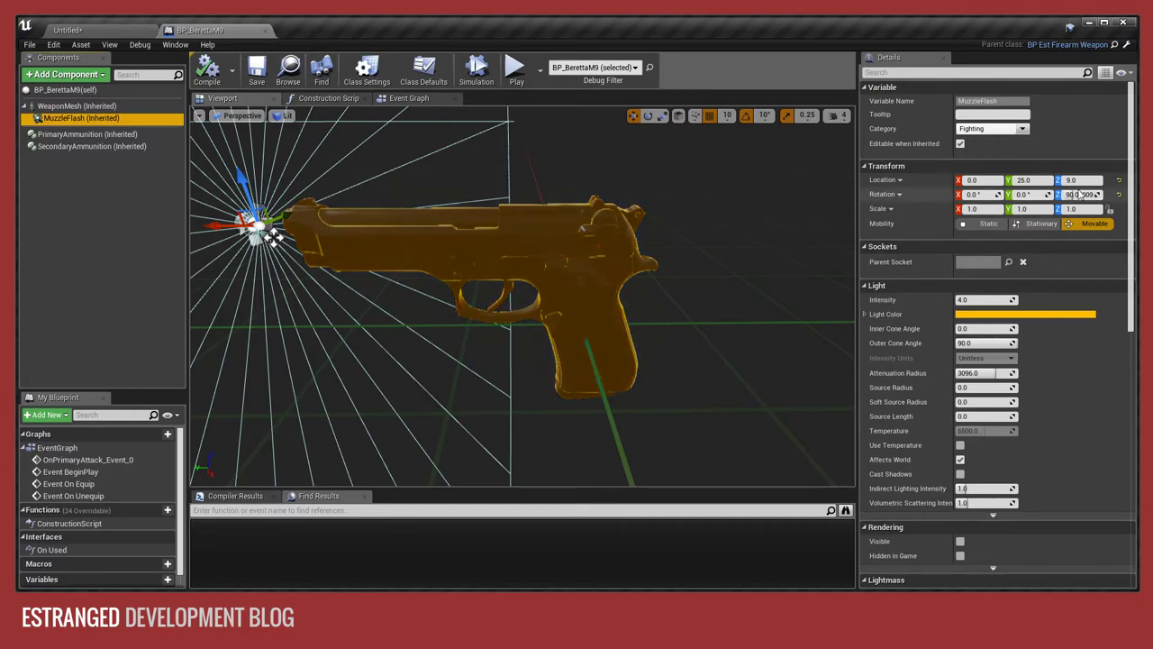
drag(262, 216, 388, 225)
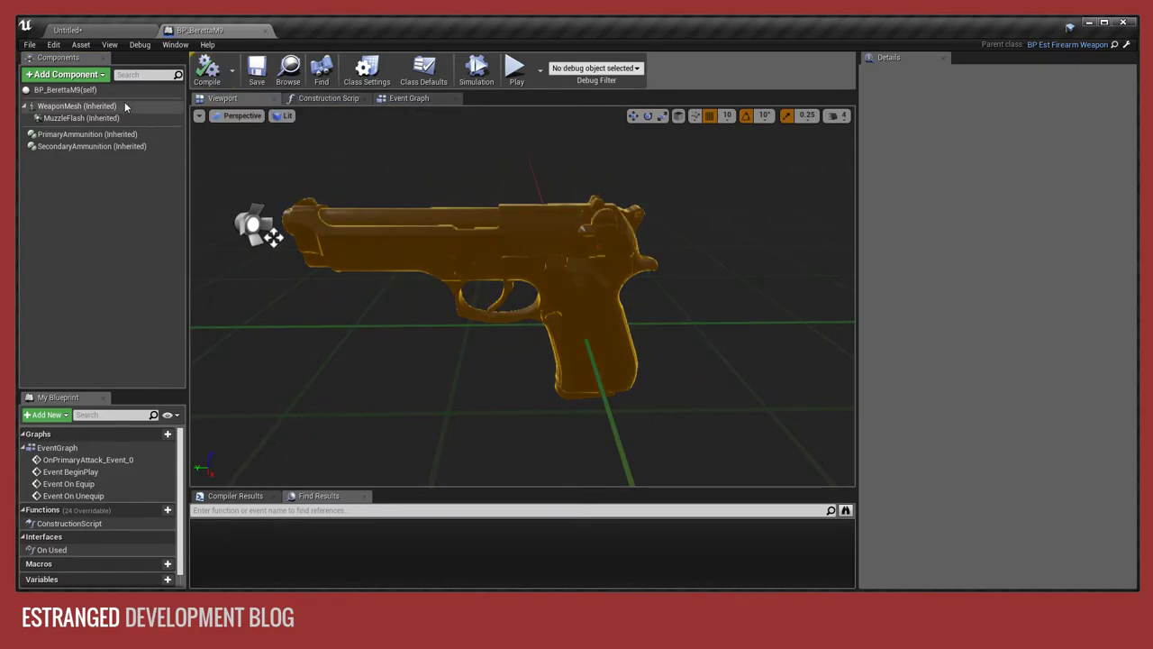
click(429, 69)
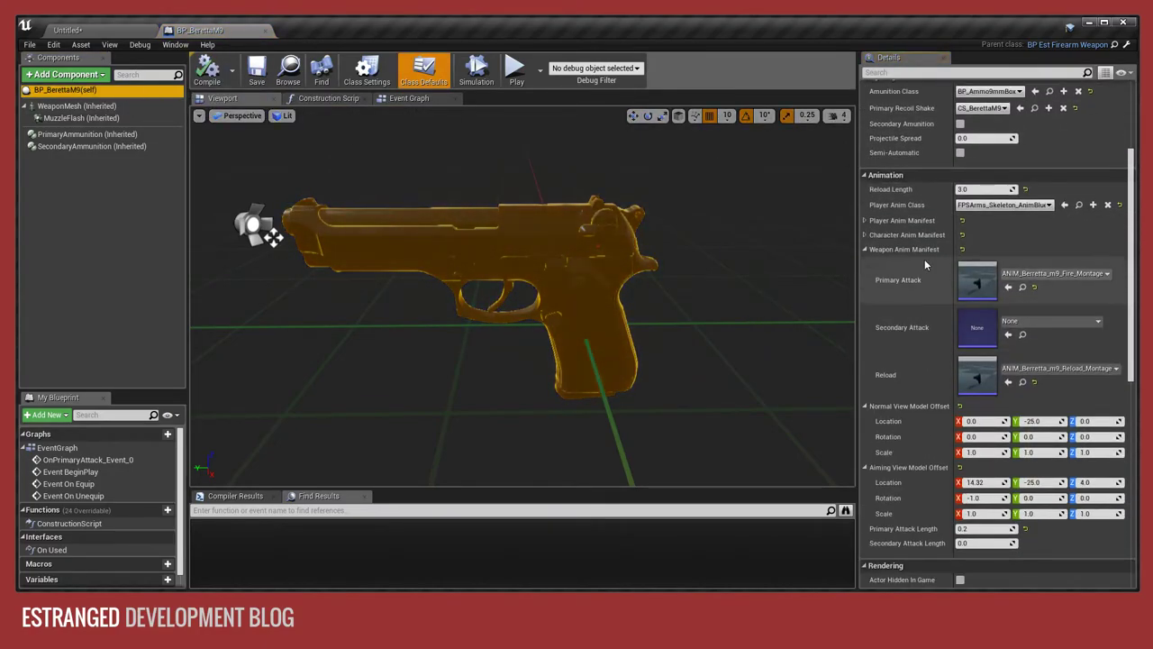
Expand Player Anim Manifest, scroll through its offsets, then play the Untitled level in editor.
click(861, 235)
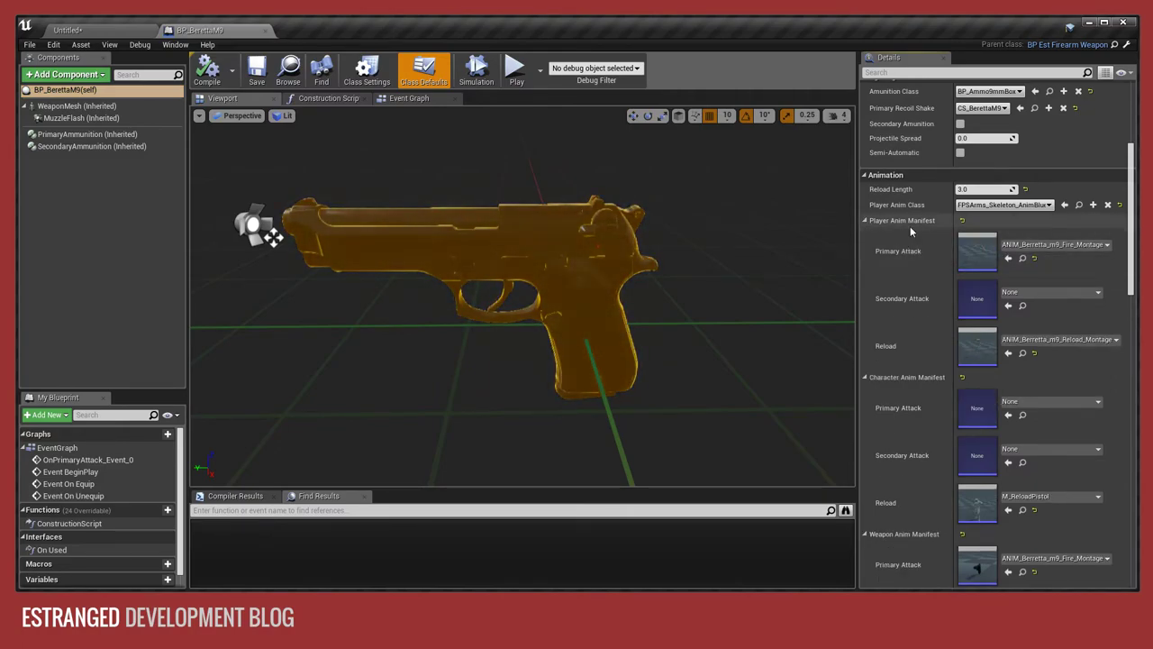
scroll(down, 3)
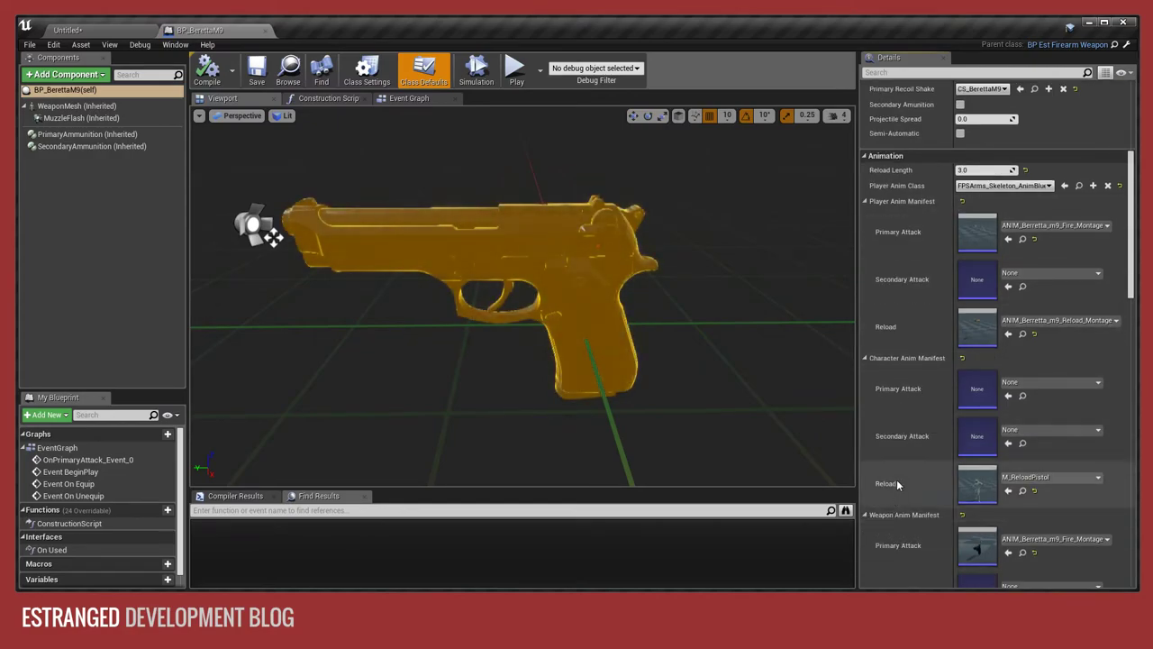
scroll(down, 3)
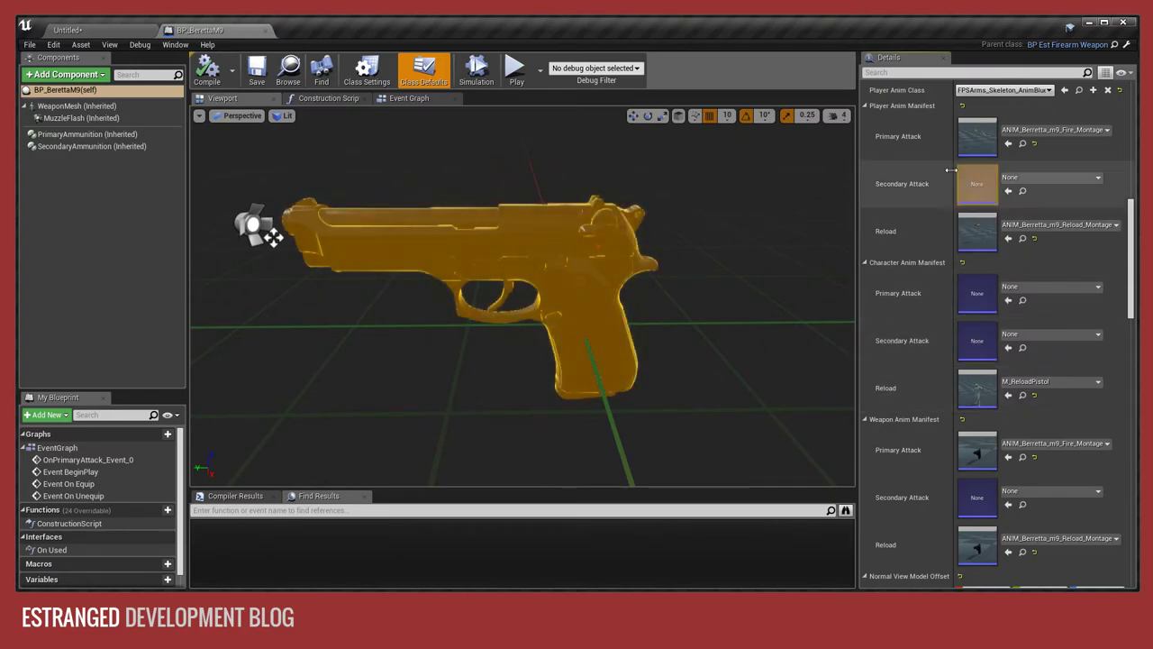
mouse_move(879, 113)
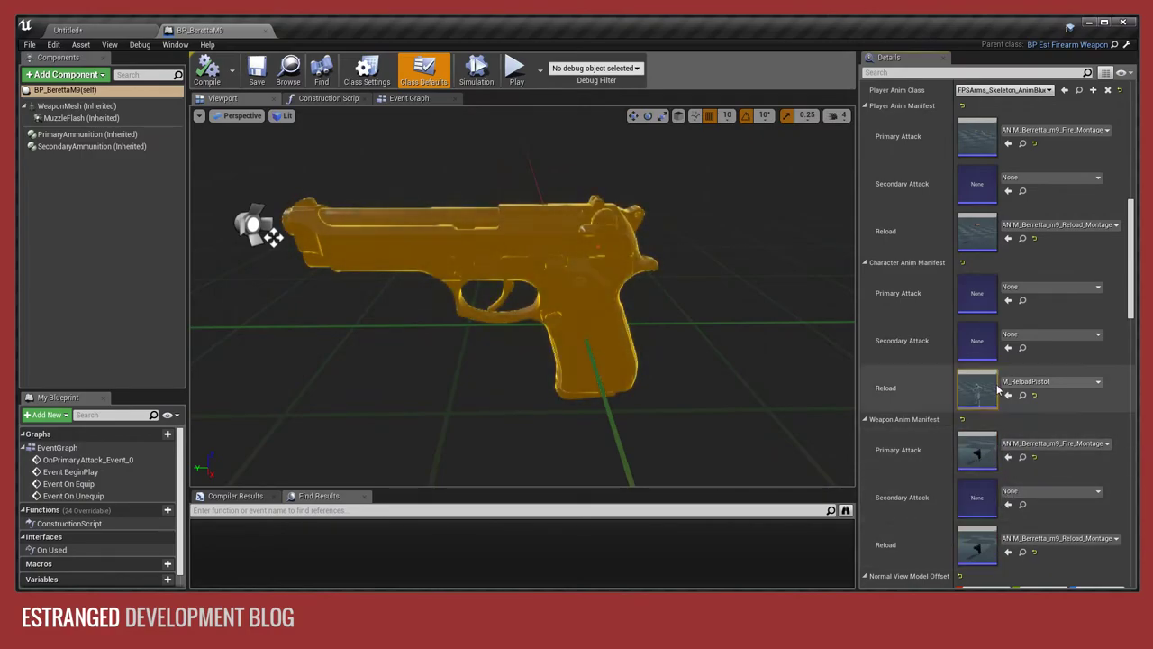
mouse_move(1008, 300)
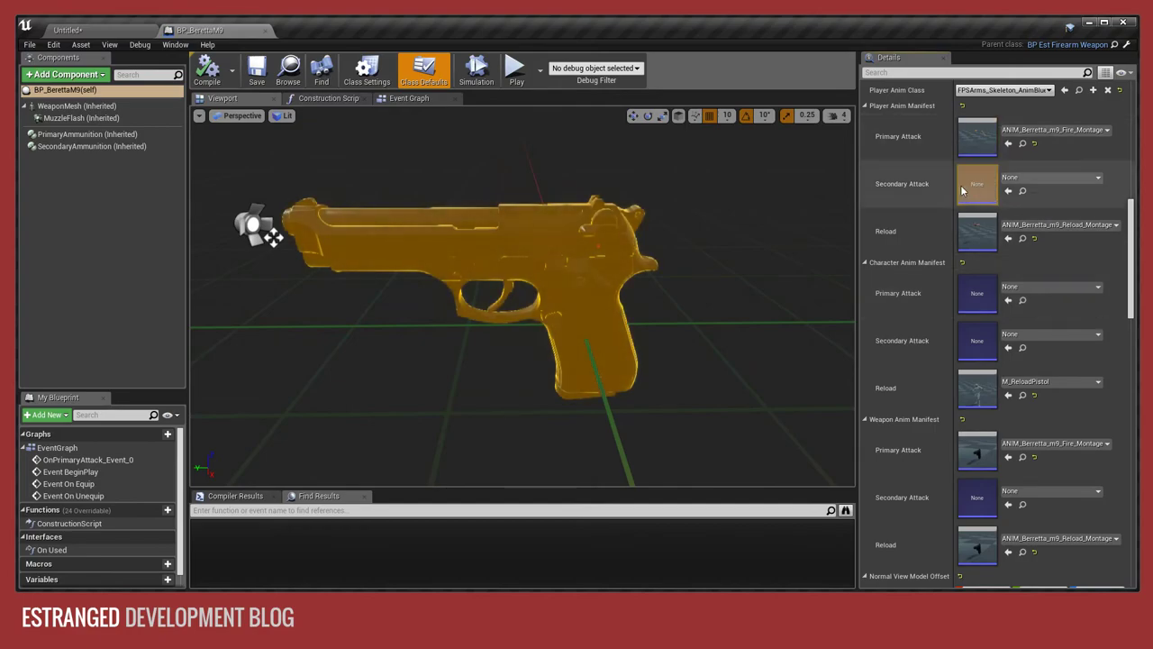
mouse_move(644, 296)
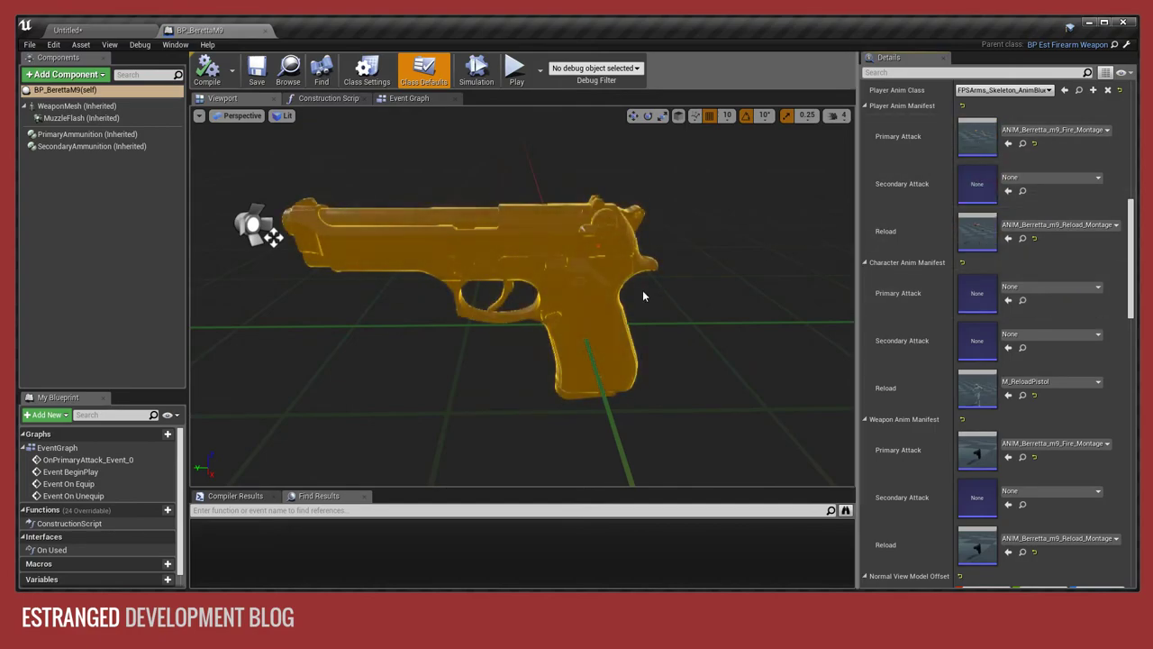
mouse_move(692, 295)
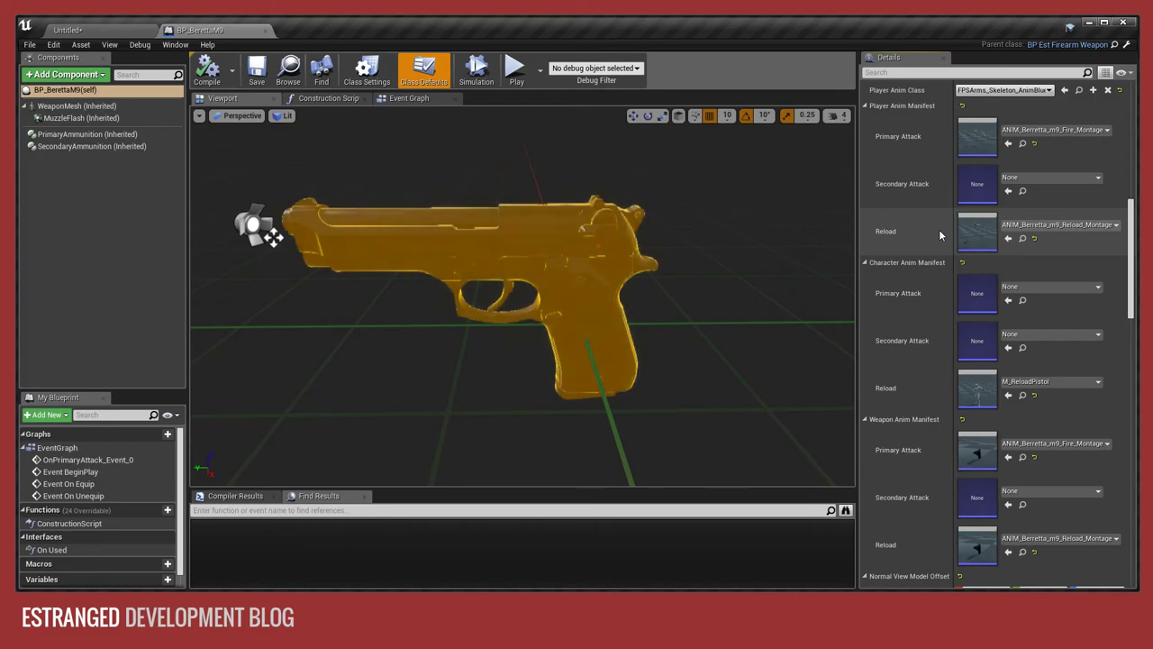
scroll(down, 3)
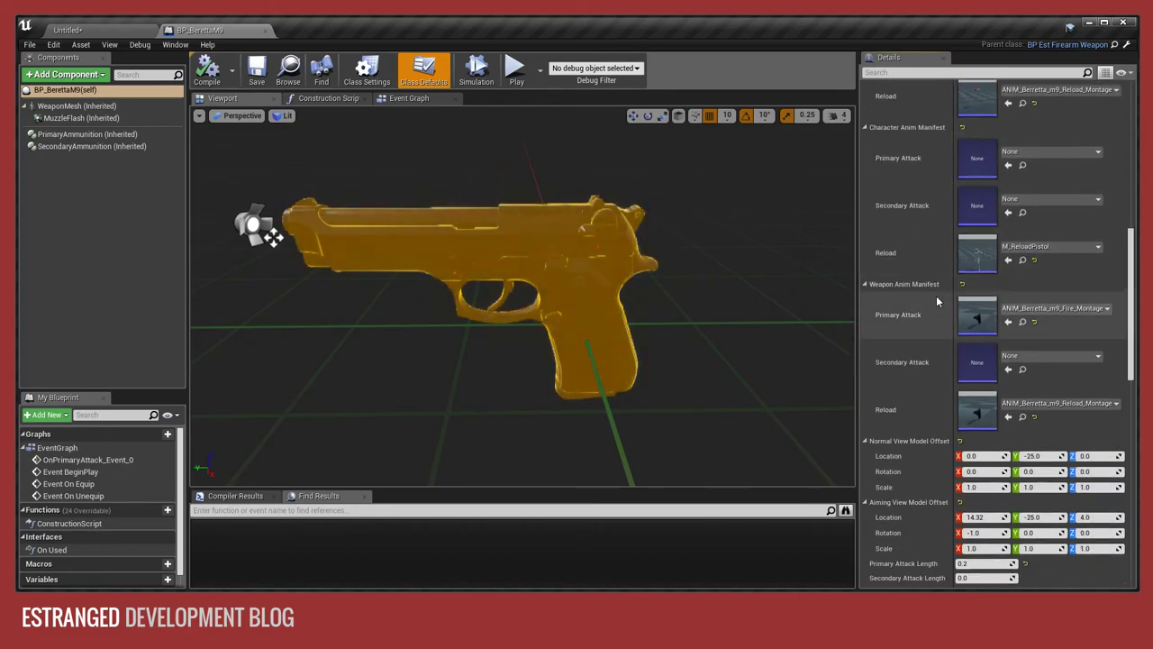
scroll(down, 3)
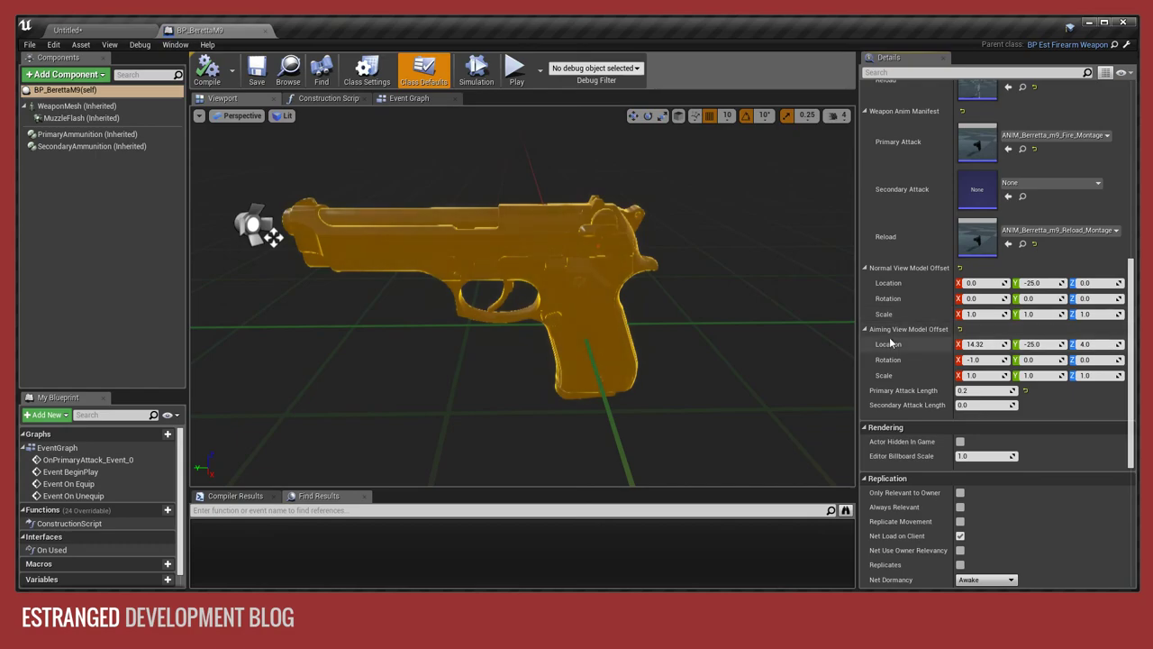
mouse_move(910, 358)
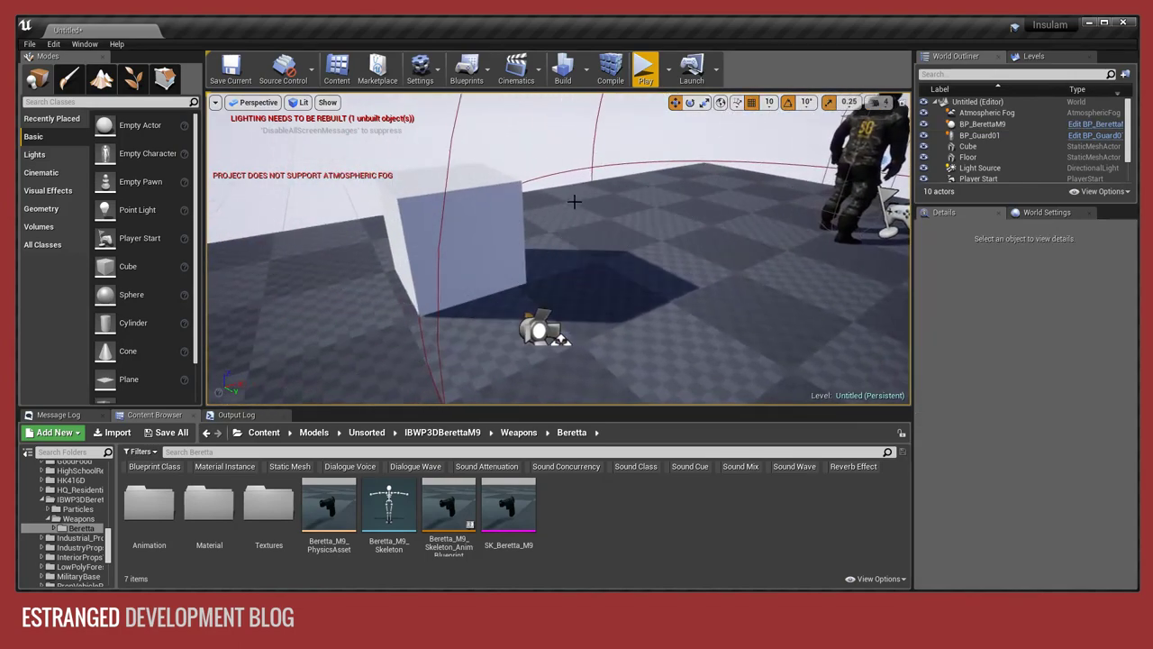
click(640, 68)
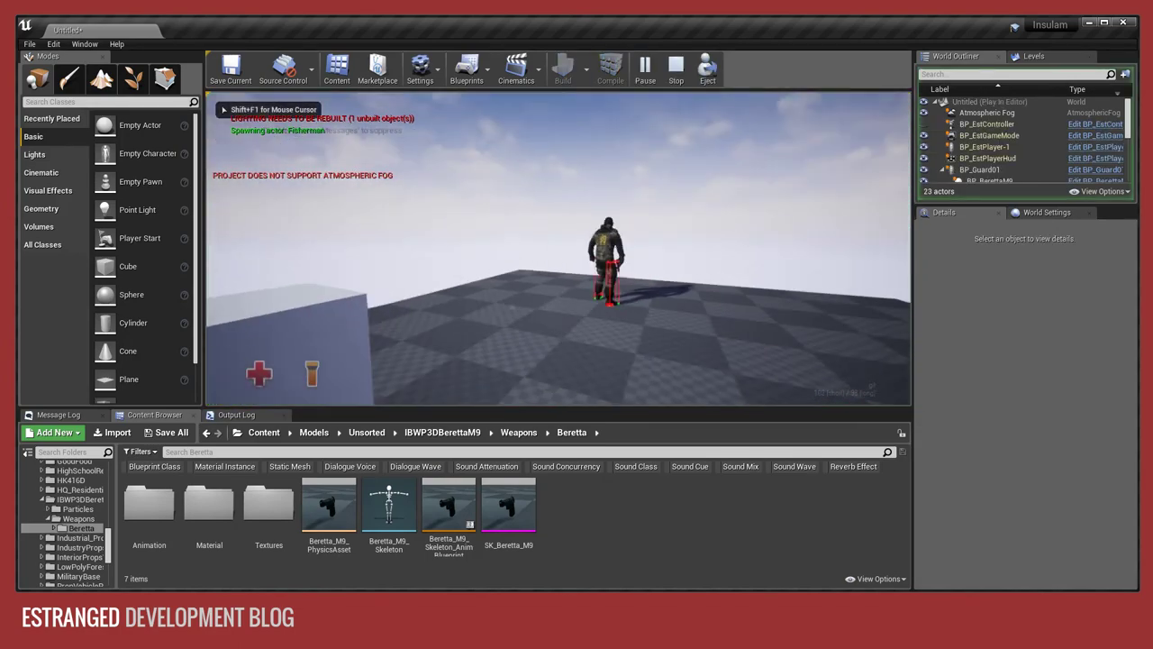